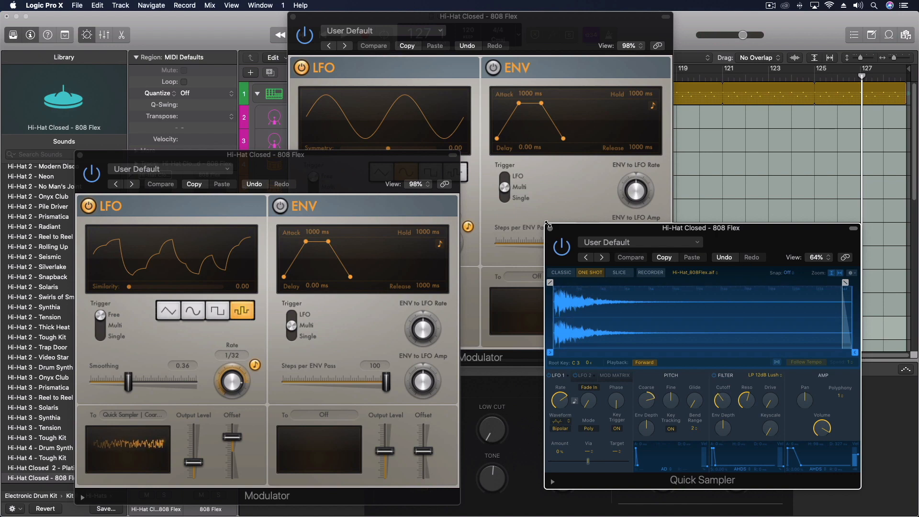
mouse_move(490, 192)
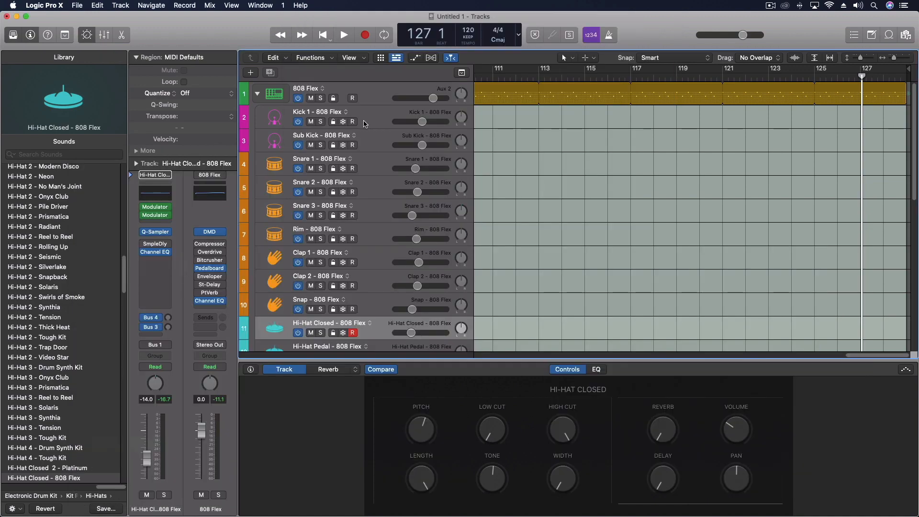
mouse_move(174, 188)
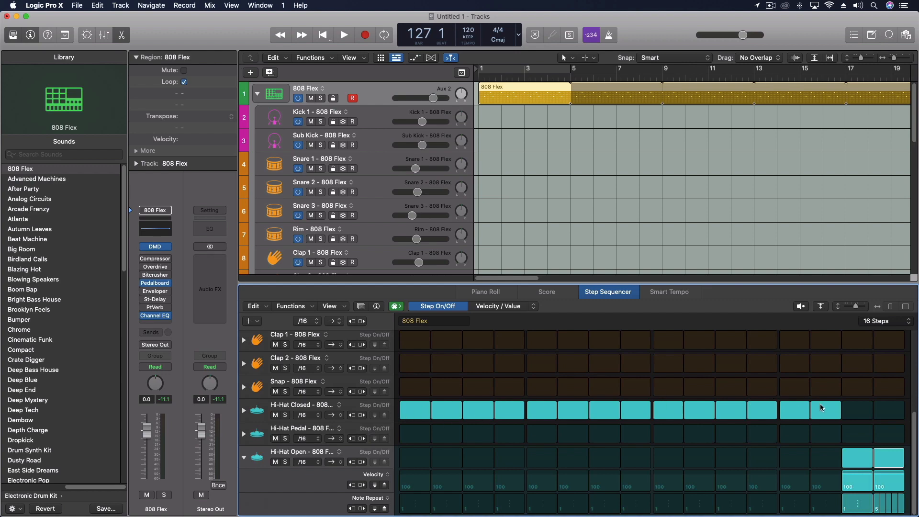
Audition the 808 Flex hi-hat pattern, stop, and select the Kick 1 track.
scroll(down, 3)
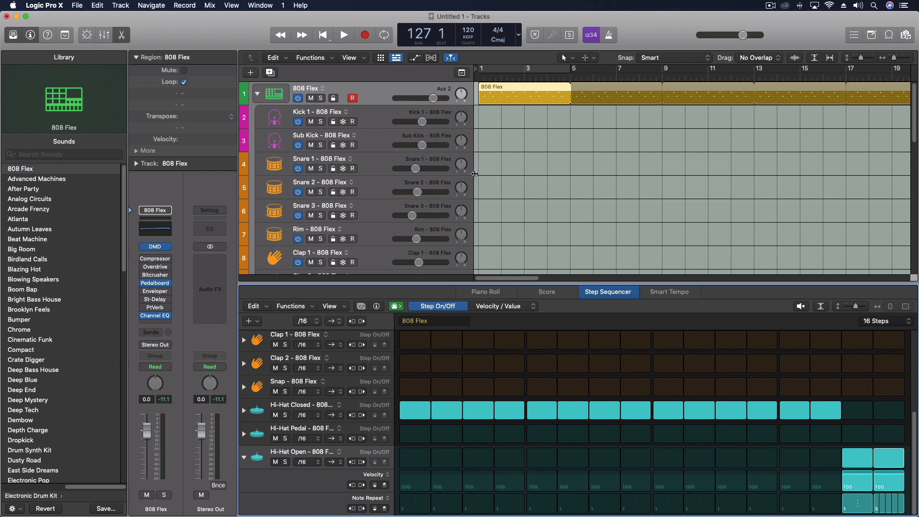
mouse_move(390, 234)
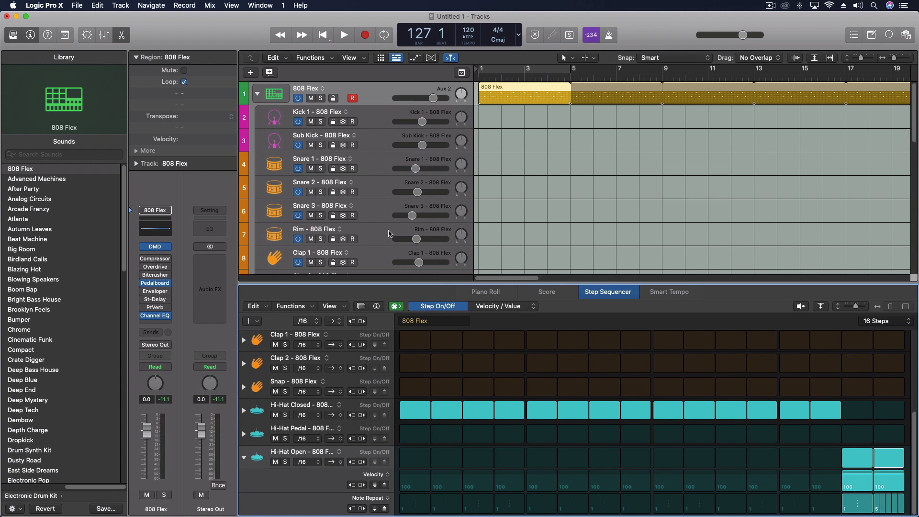
mouse_move(376, 190)
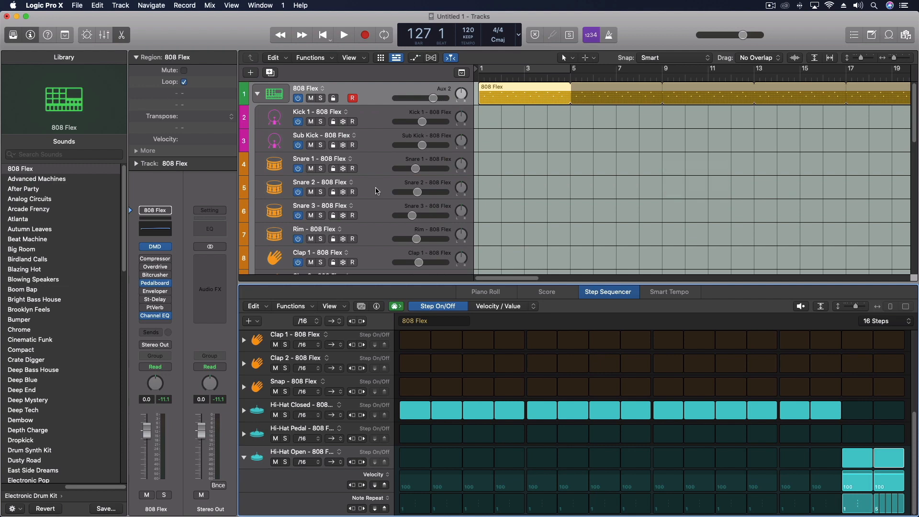
mouse_move(369, 116)
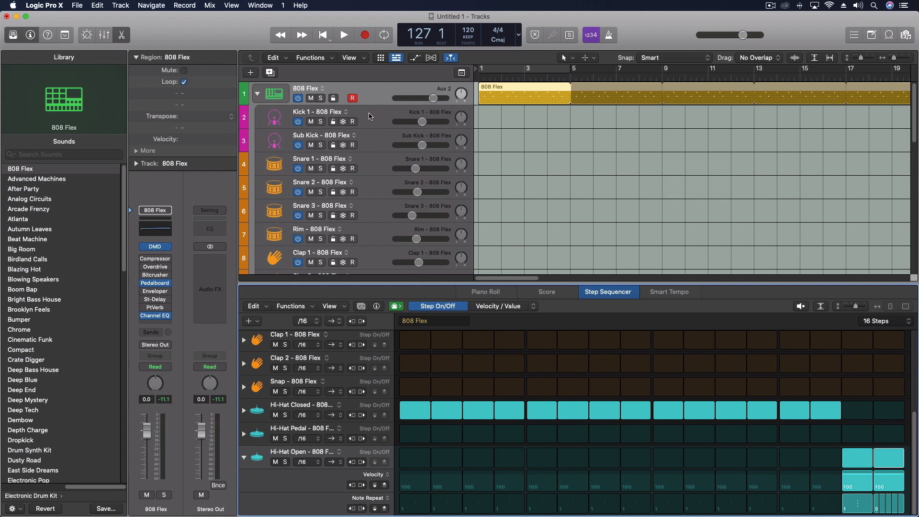
mouse_move(386, 115)
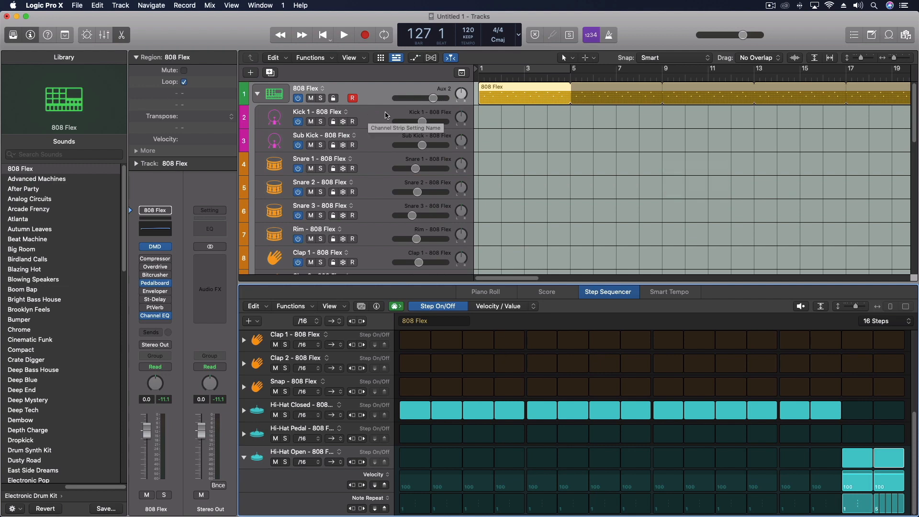
click(344, 35)
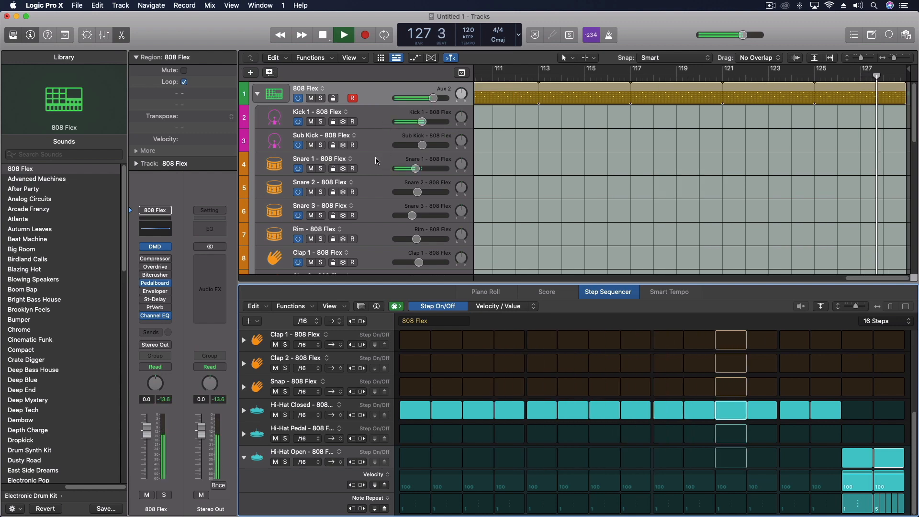
click(320, 112)
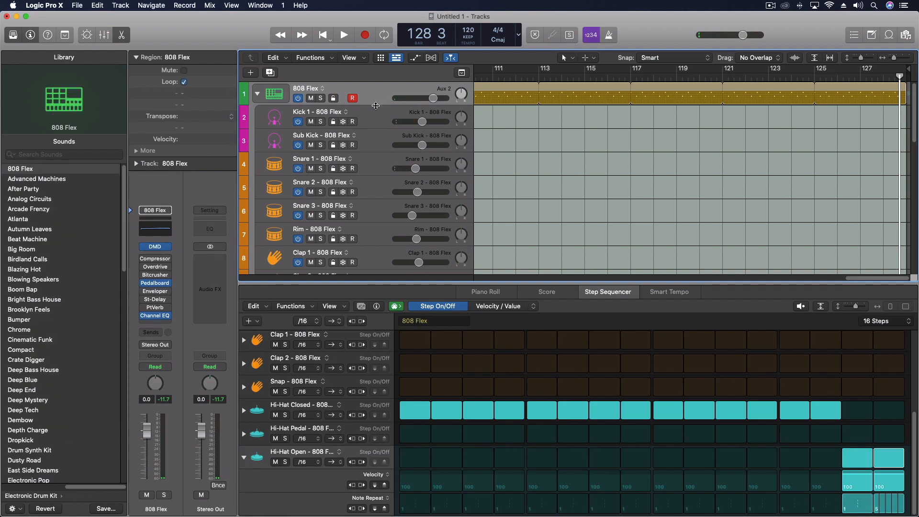
click(320, 111)
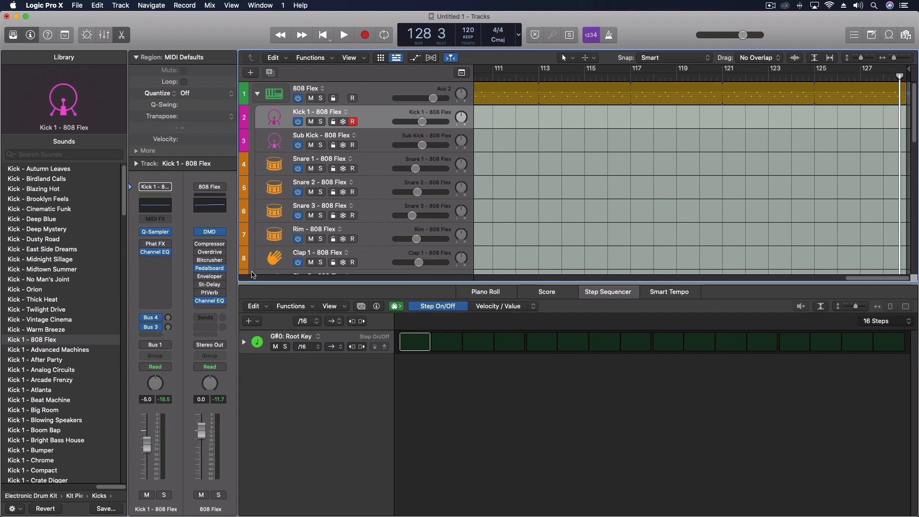
Insert a Modulator MIDI effect on the Kick 1 channel strip.
click(155, 218)
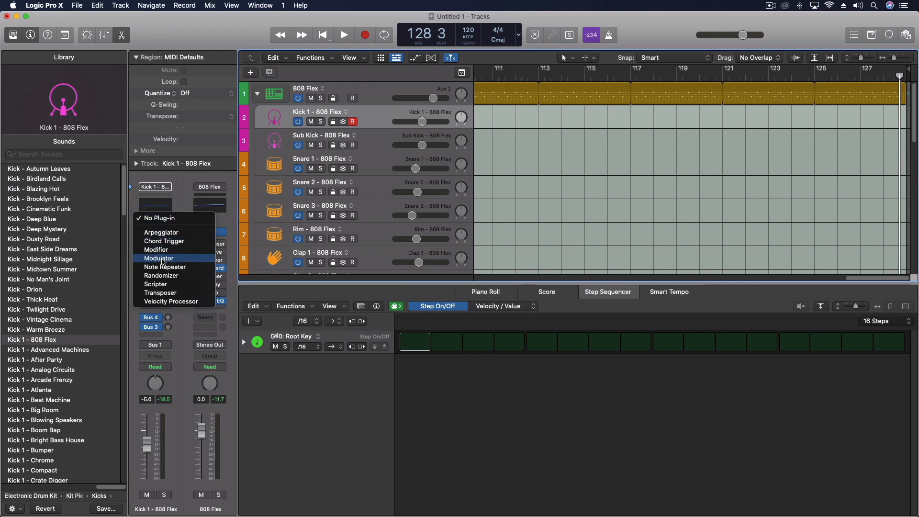
click(160, 258)
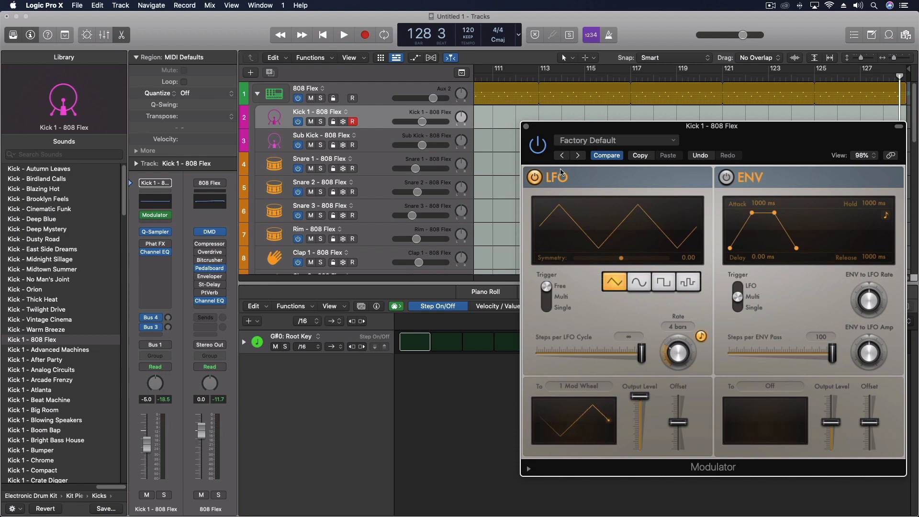
Switch the LFO to a sine wave and lower its output level below 100%.
click(638, 282)
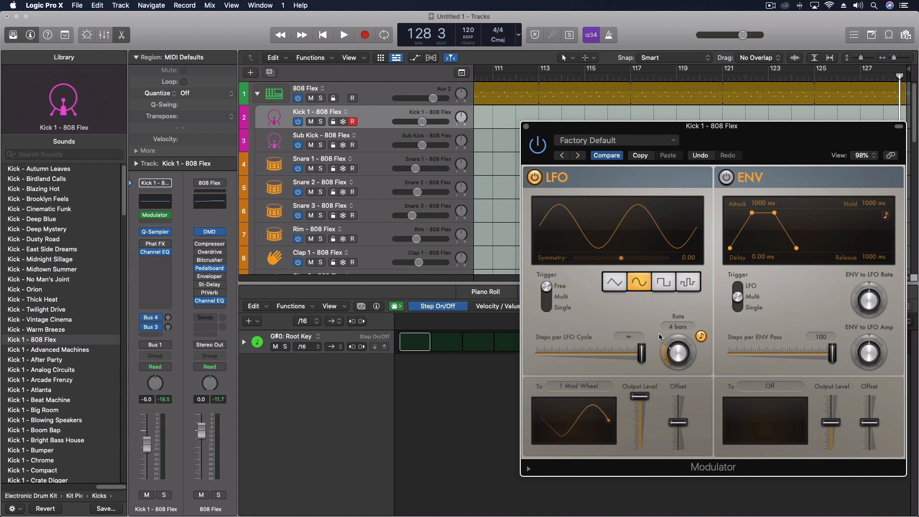
drag(641, 419, 640, 397)
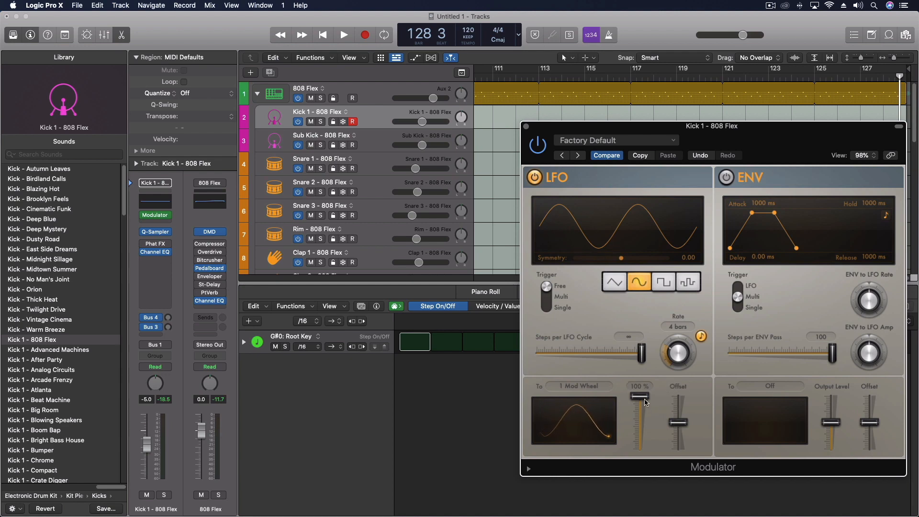
drag(641, 402, 641, 433)
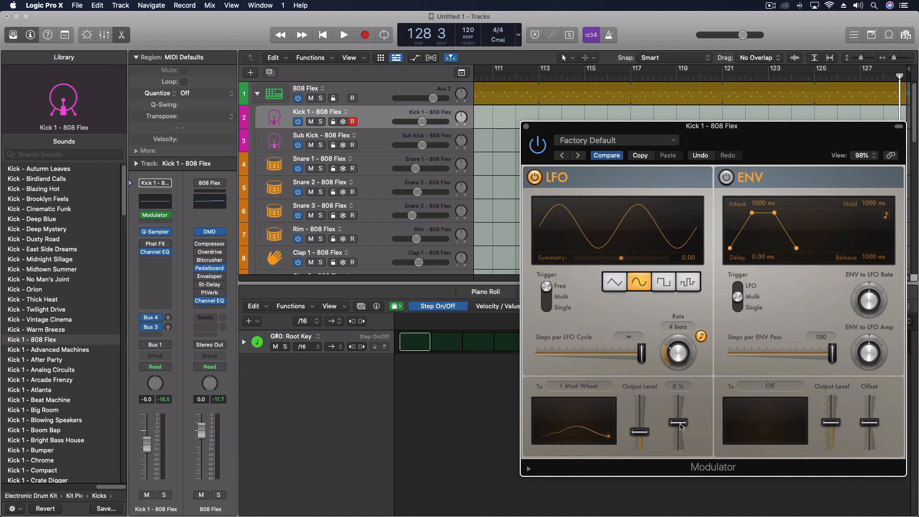
Raise the LFO offset toward 80%, then settle it at about 67%.
drag(678, 427, 678, 403)
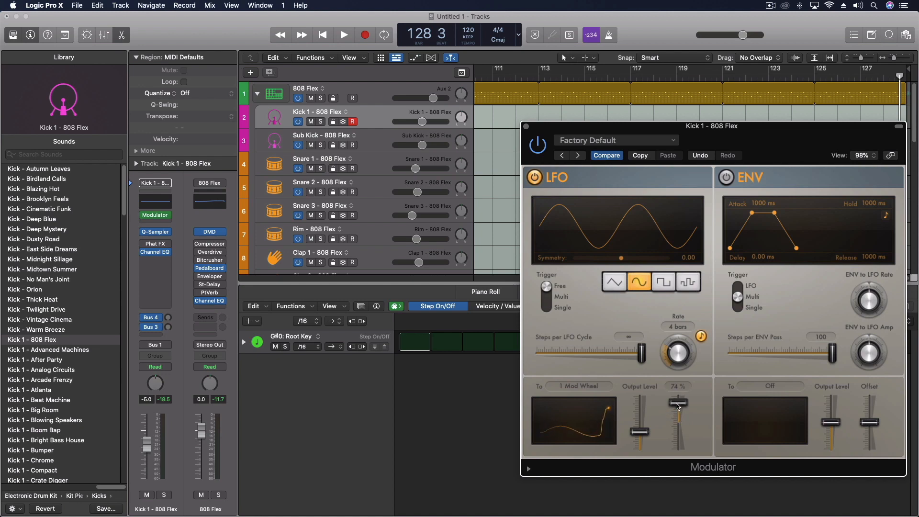
drag(678, 405, 679, 398)
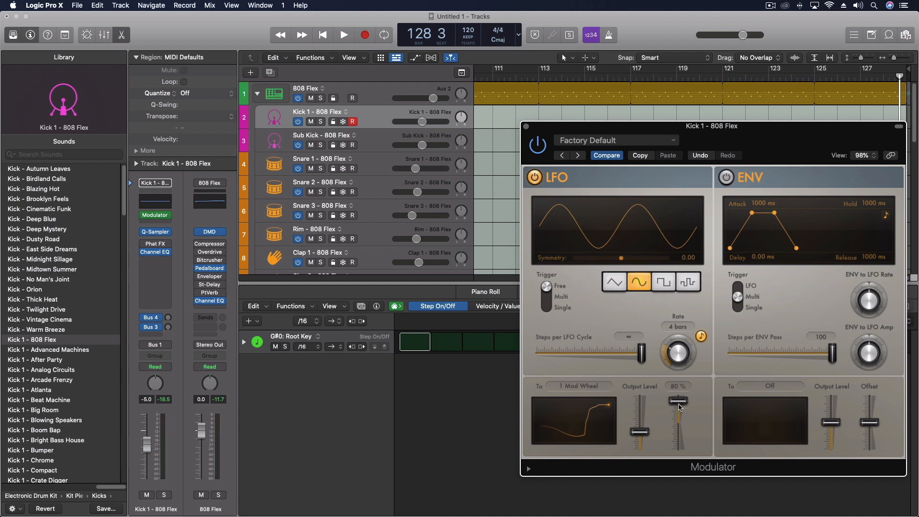
drag(678, 398, 678, 404)
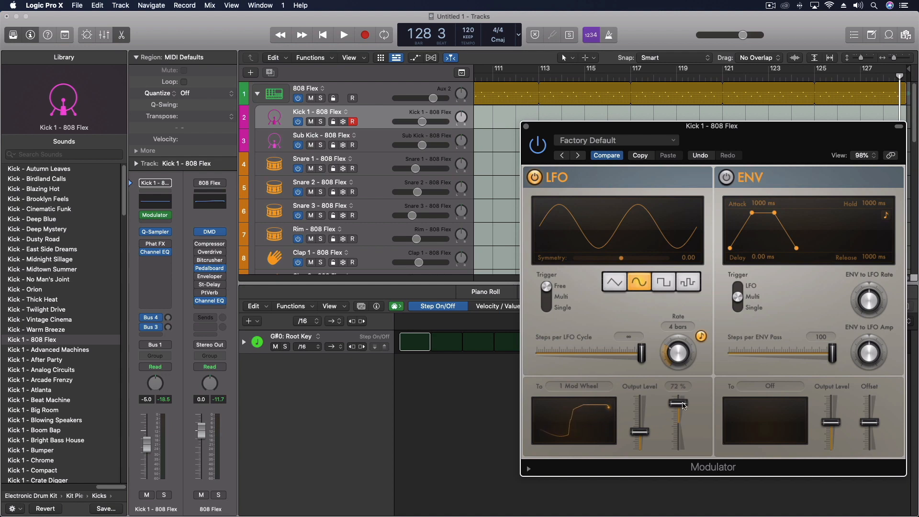
drag(678, 401, 678, 408)
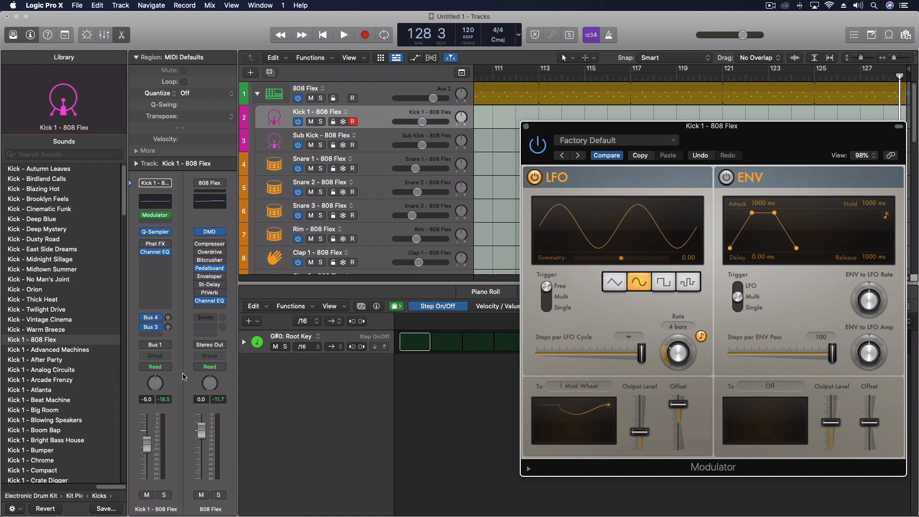
drag(677, 423, 677, 406)
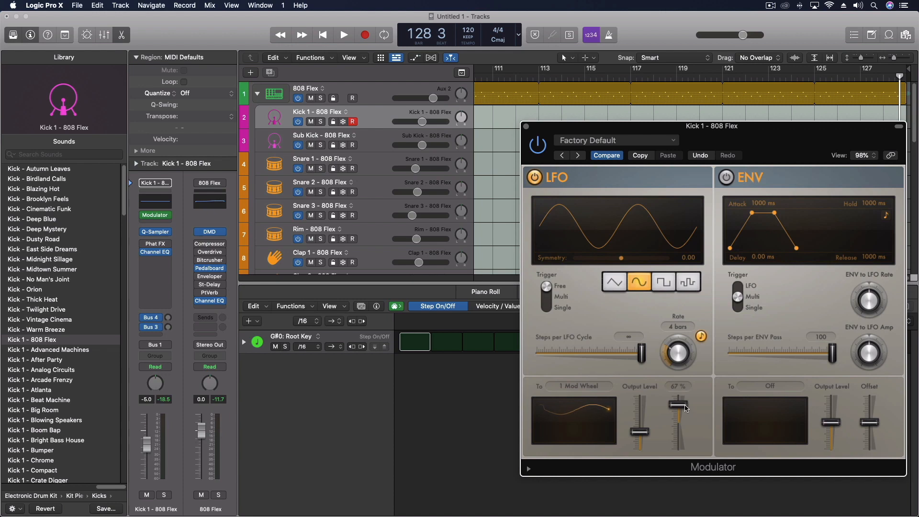
drag(681, 404, 680, 411)
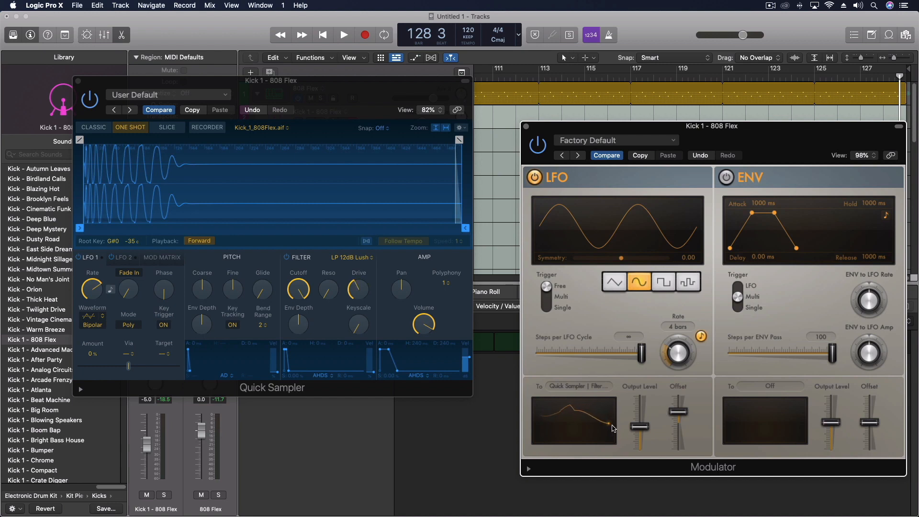
Route the LFO 'To' destination to a Quick Sampler filter parameter.
drag(586, 414, 610, 423)
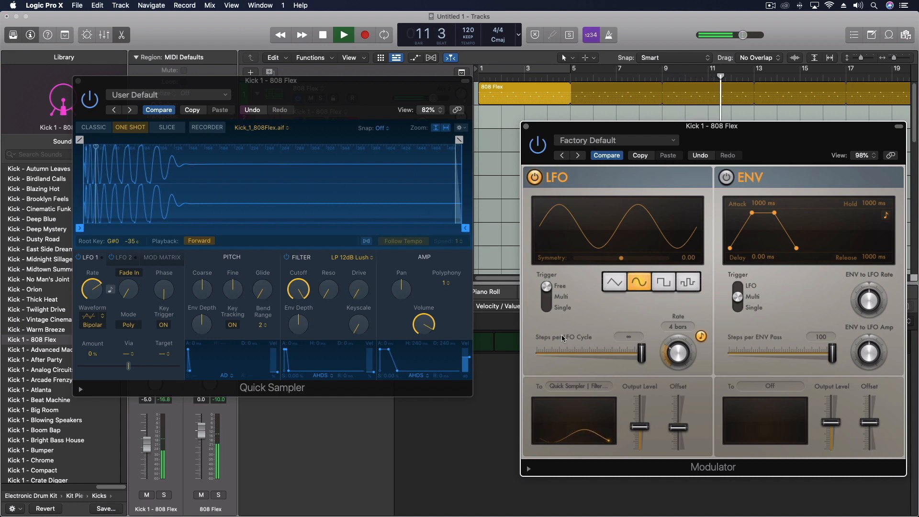
Play and stop the beat to hear the two-bar filter sweep, then close the Kick 1 plug-in windows.
click(343, 35)
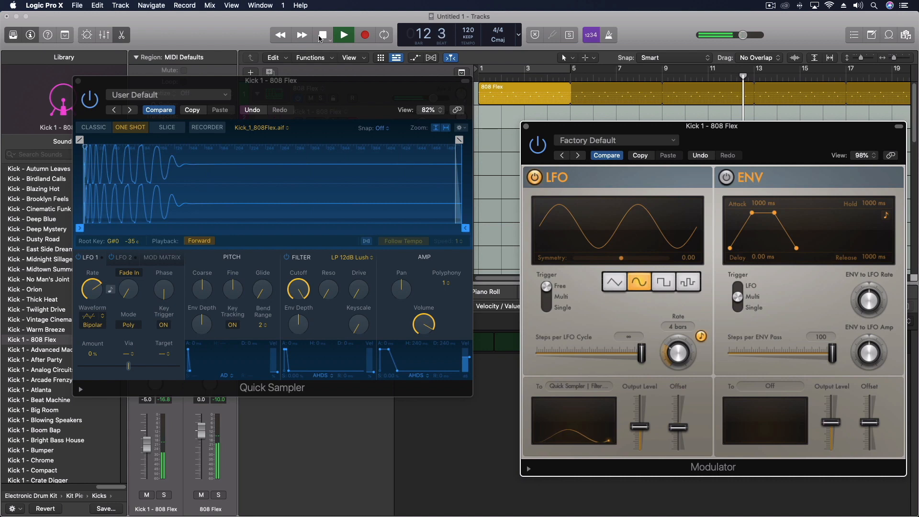
click(342, 34)
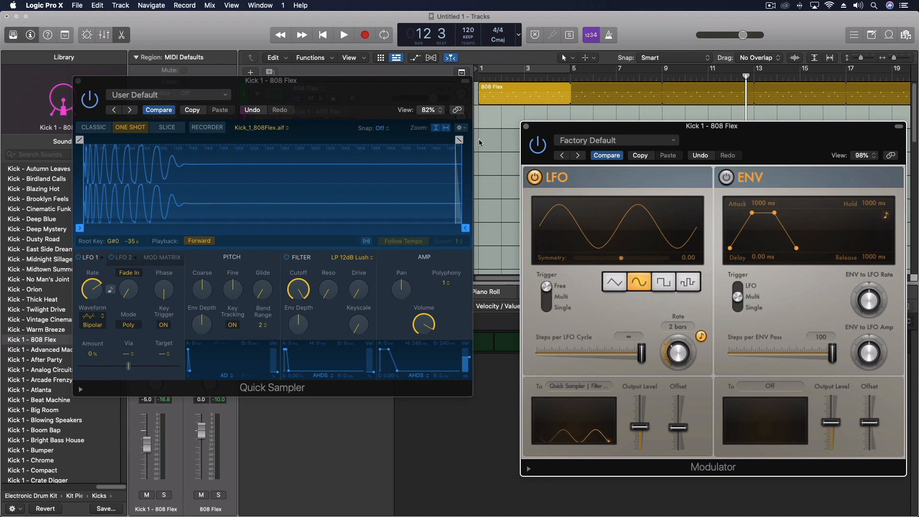
click(344, 35)
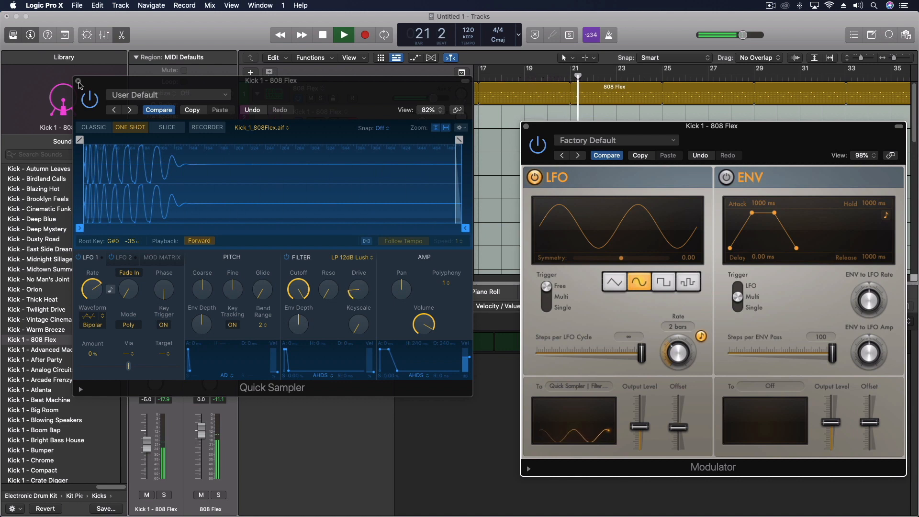
click(343, 34)
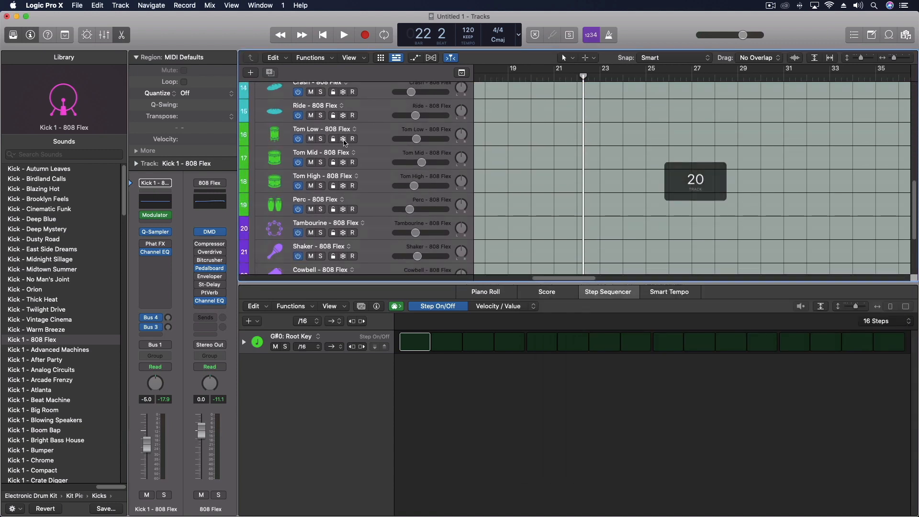
Select the Hi-Hat Closed track and open its Modulator settings.
scroll(down, 3)
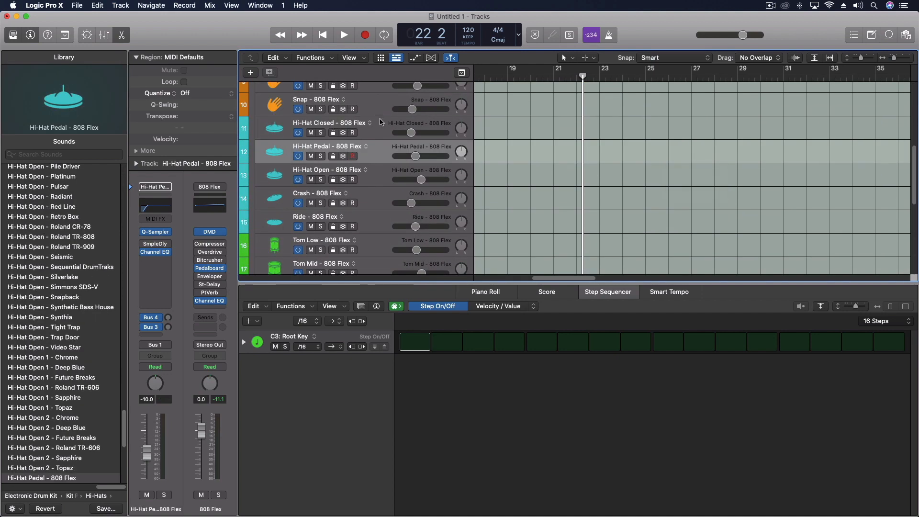
click(331, 123)
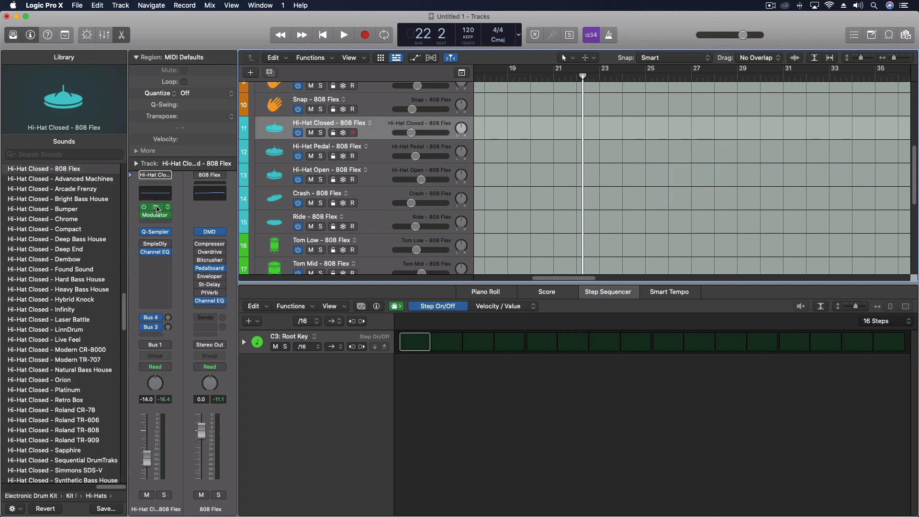
click(156, 209)
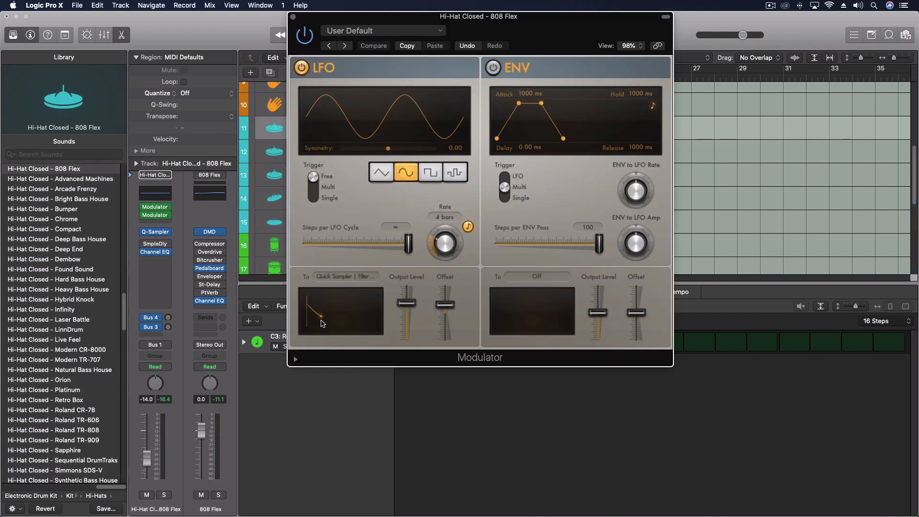
Arrange the Hi-Hat Closed Modulator windows and bring the first Modulator to the front.
drag(322, 324, 338, 314)
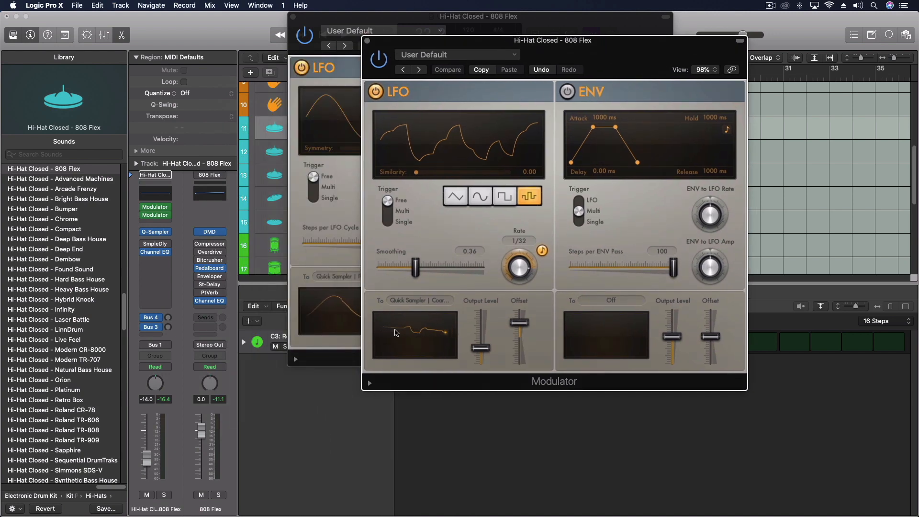
drag(399, 333, 422, 337)
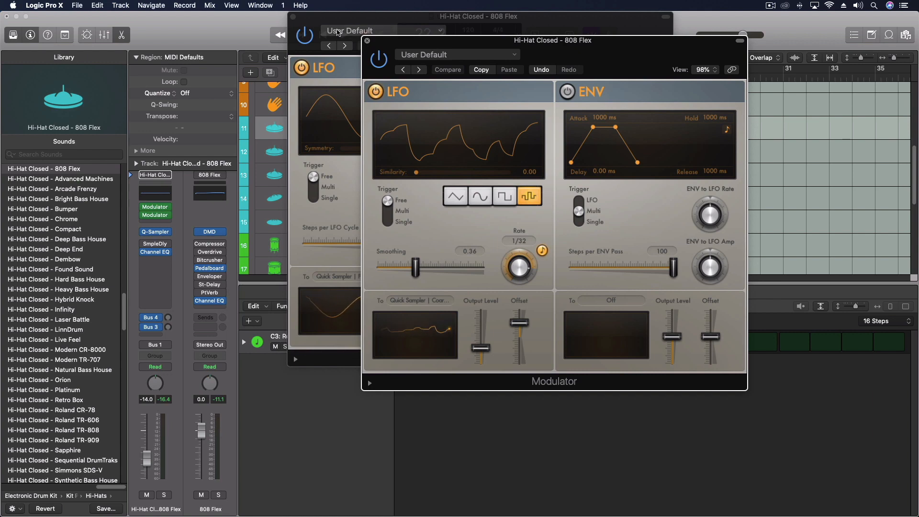
click(366, 40)
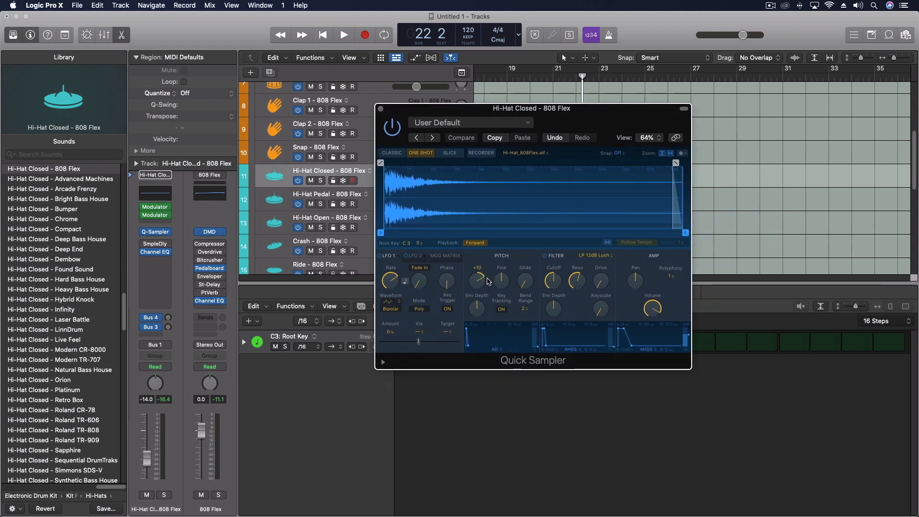
Adjust the hi-hat Quick Sampler's coarse pitch and play back the modulated hi-hat.
drag(477, 268, 477, 282)
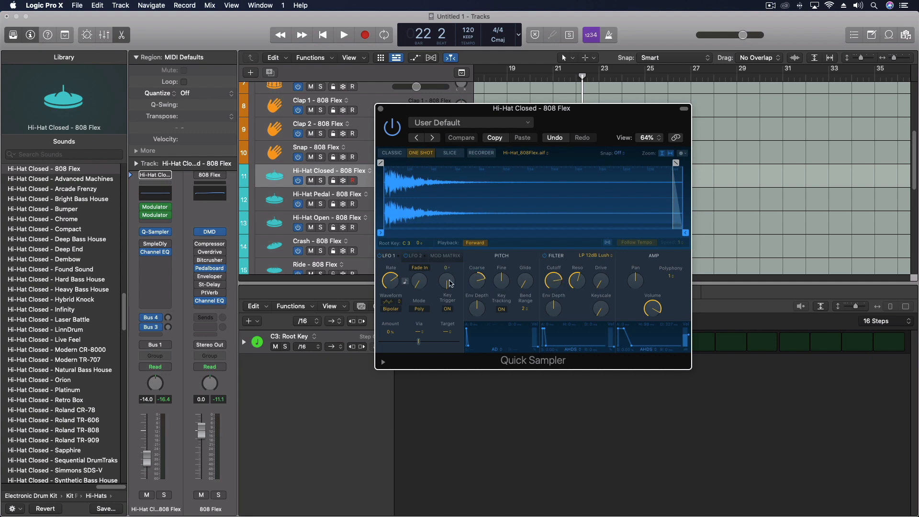
click(344, 35)
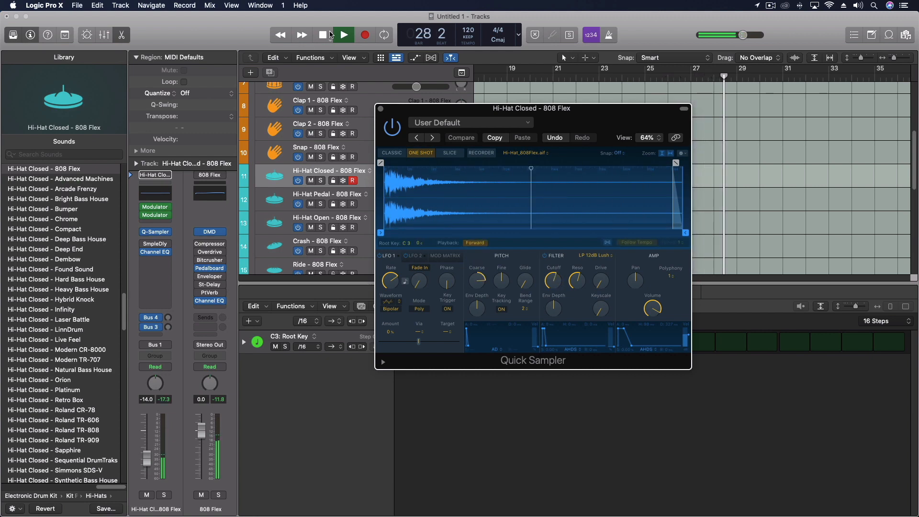
click(344, 35)
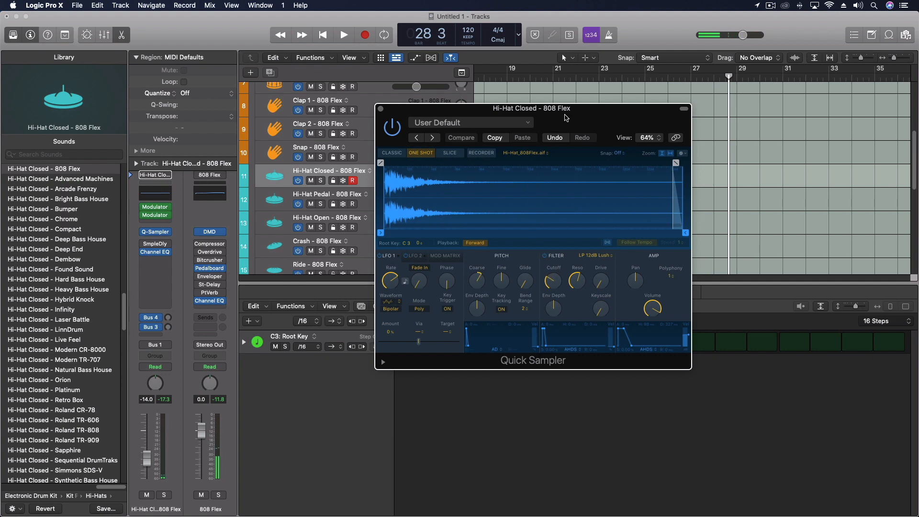
Move the Quick Sampler window aside and lower so the arrangement is visible.
drag(531, 108, 720, 96)
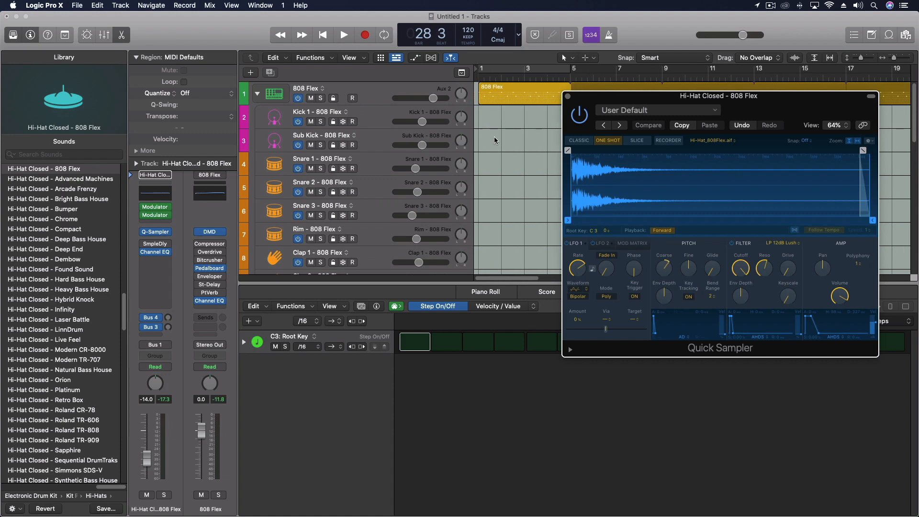
drag(720, 96, 761, 128)
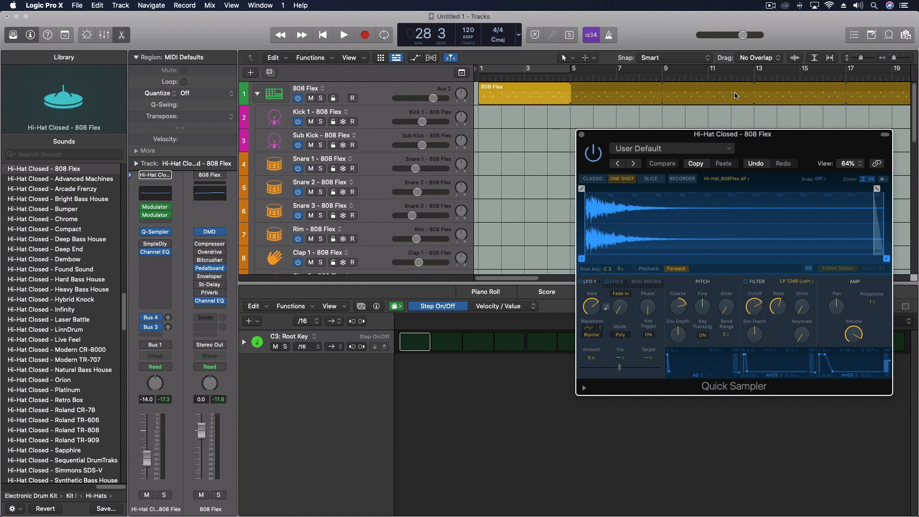
mouse_move(544, 94)
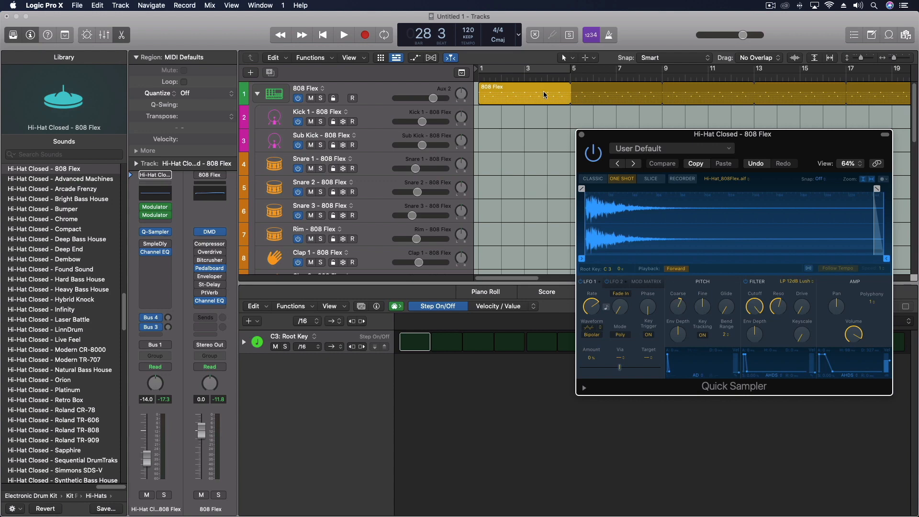
mouse_move(601, 84)
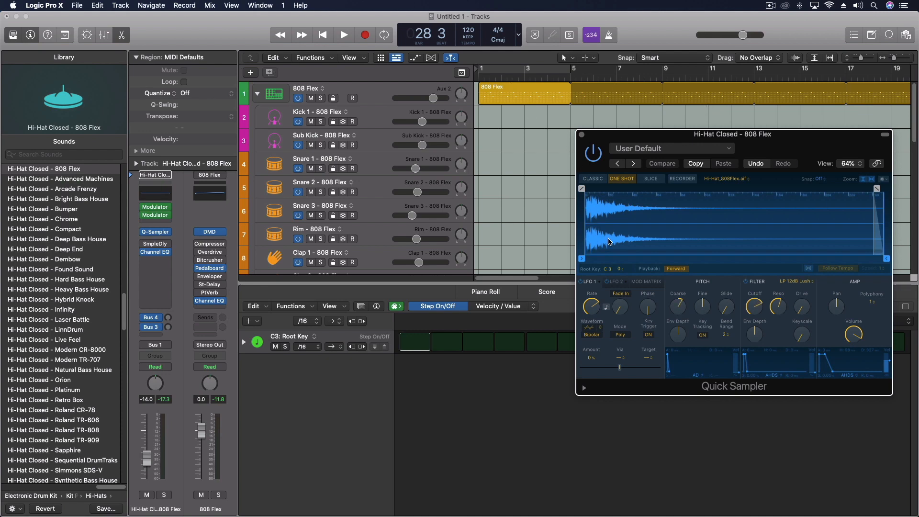
mouse_move(626, 247)
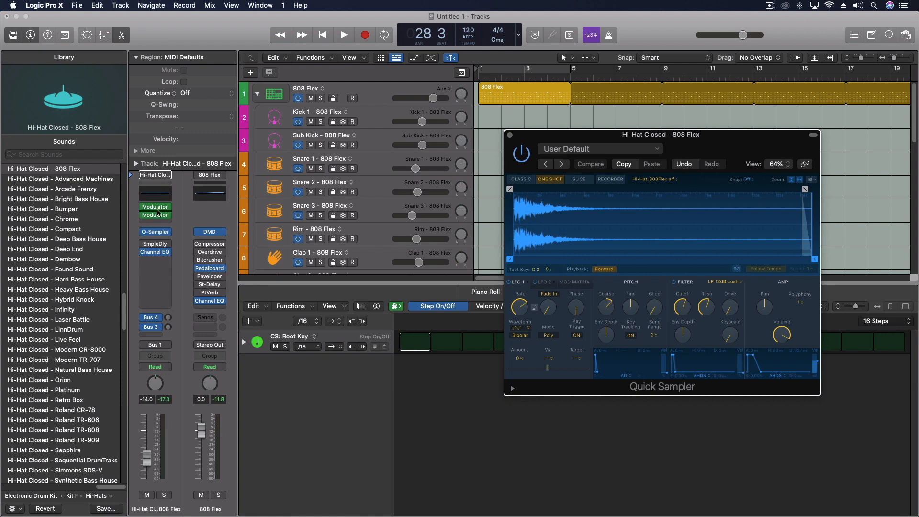
mouse_move(431, 135)
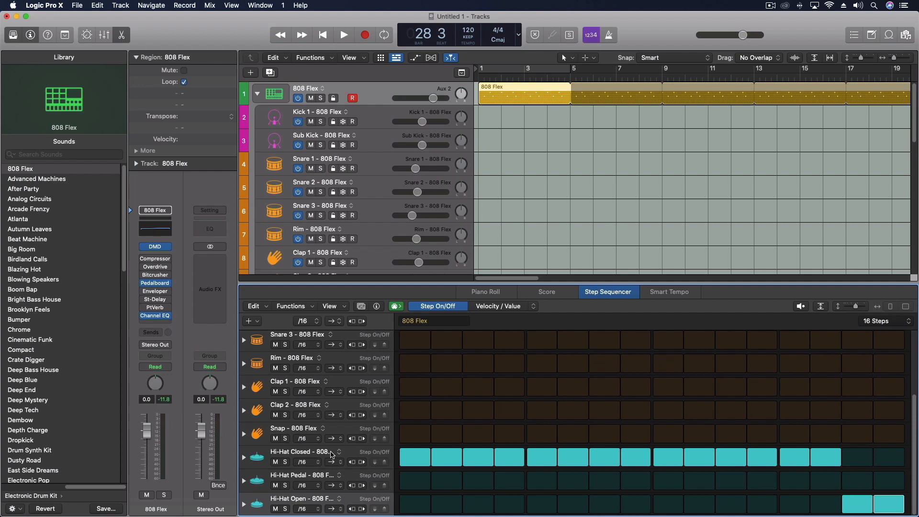
Add a Ride - 808 Flex row to the pattern with a hit on step nine.
click(250, 320)
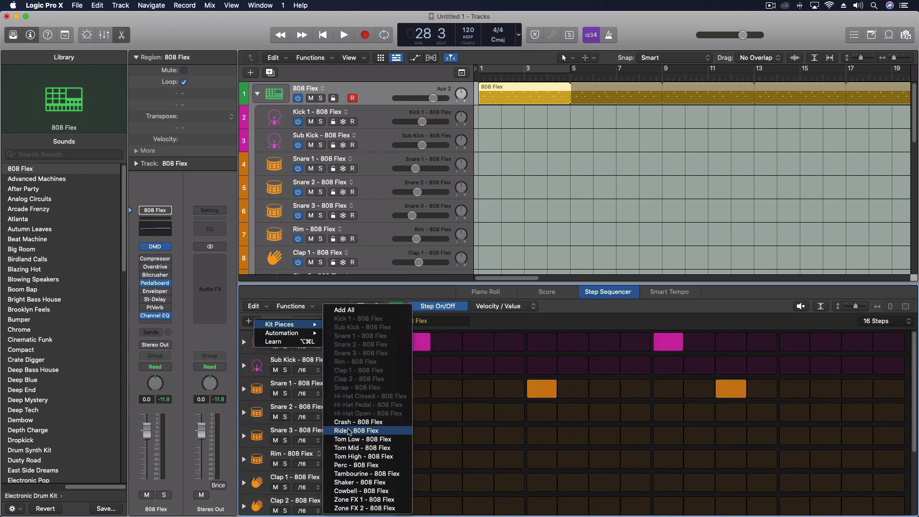
click(355, 430)
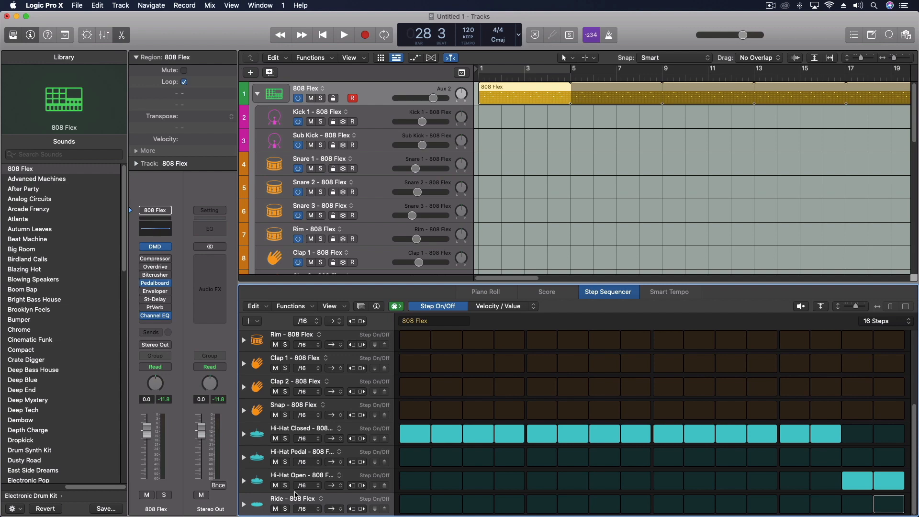
click(667, 505)
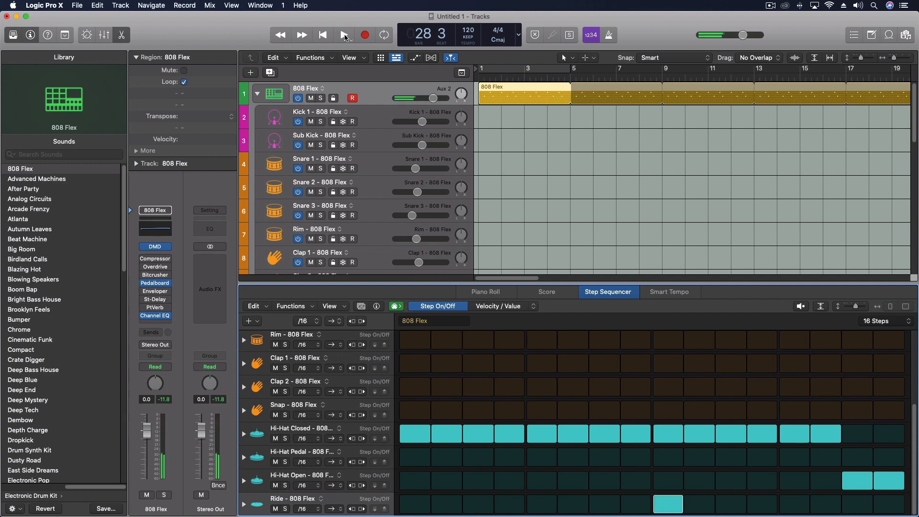
Play back the pattern, stop, and place the Ride hit on the first step.
click(344, 36)
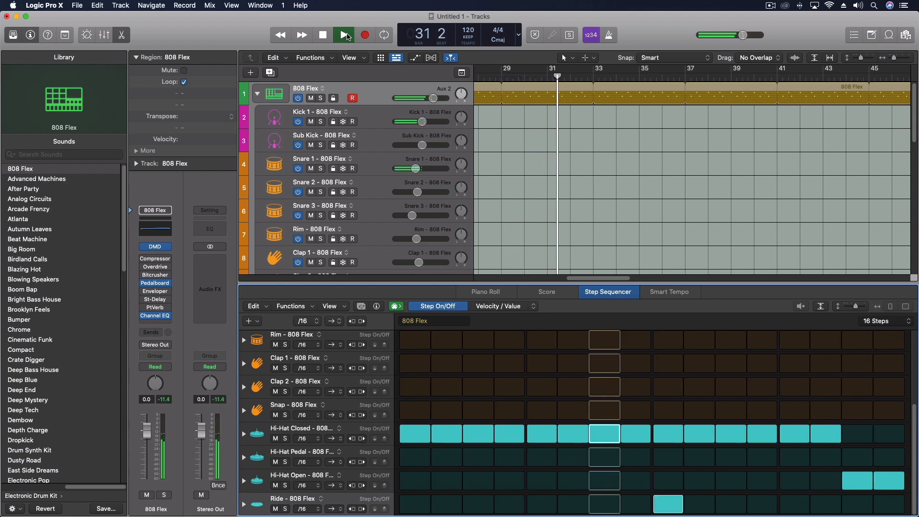
click(344, 34)
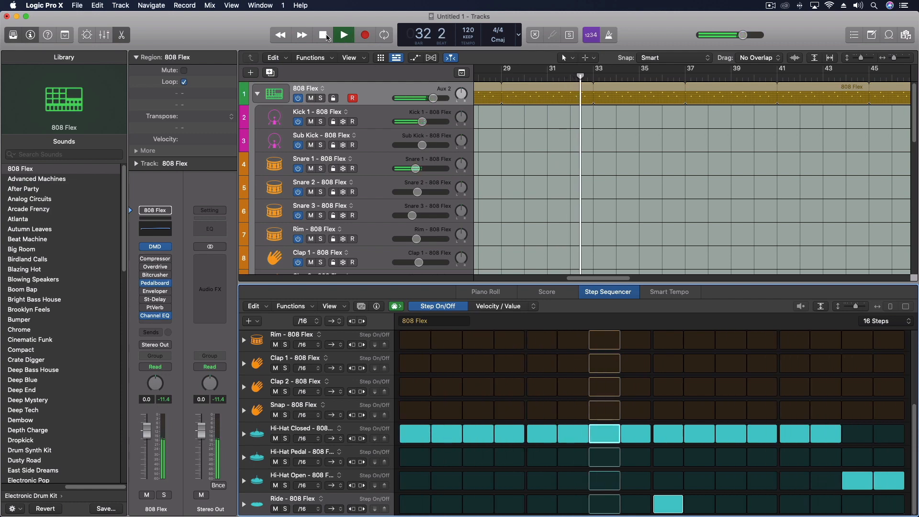
click(323, 34)
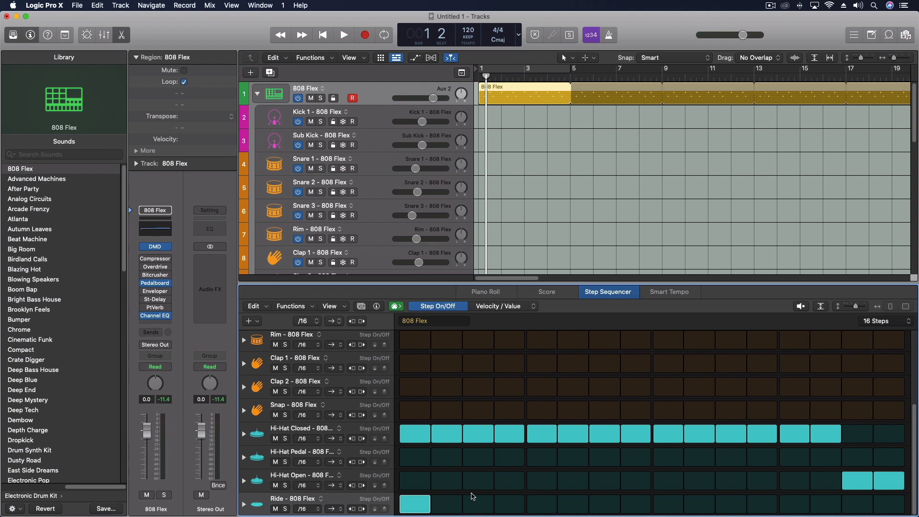
mouse_move(541, 478)
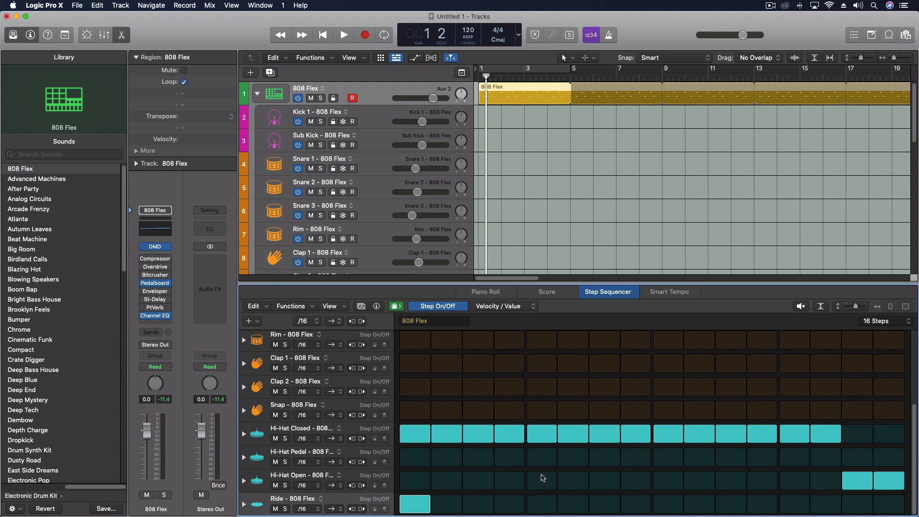
mouse_move(335, 478)
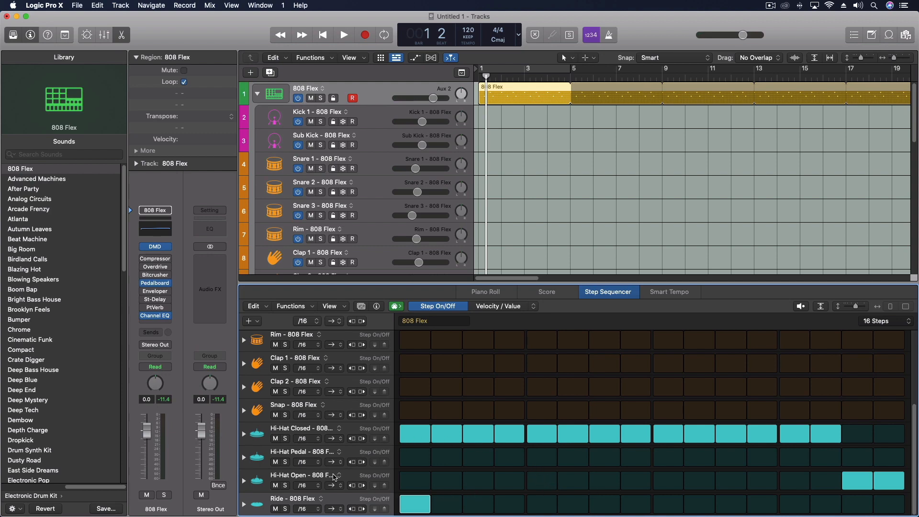
click(415, 504)
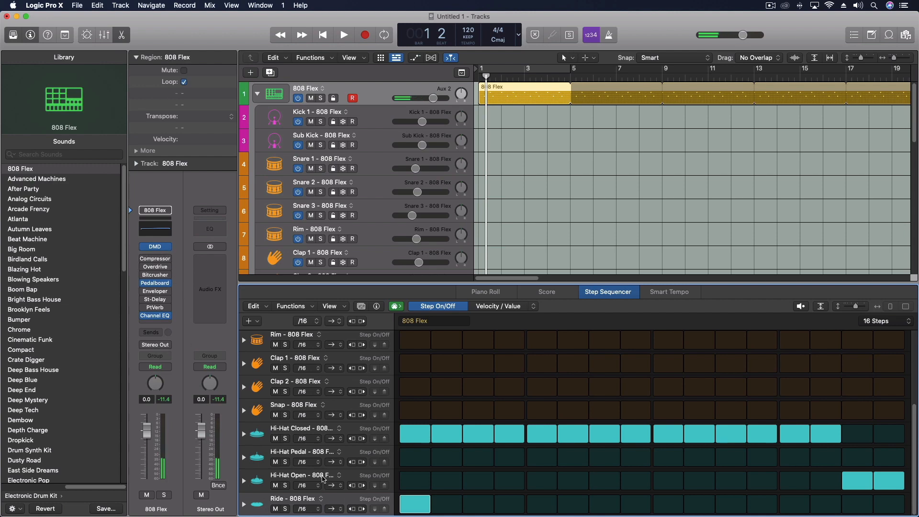
Switch the Ride Modulator's LFO to a square wave running at a 1/32 rate.
scroll(down, 3)
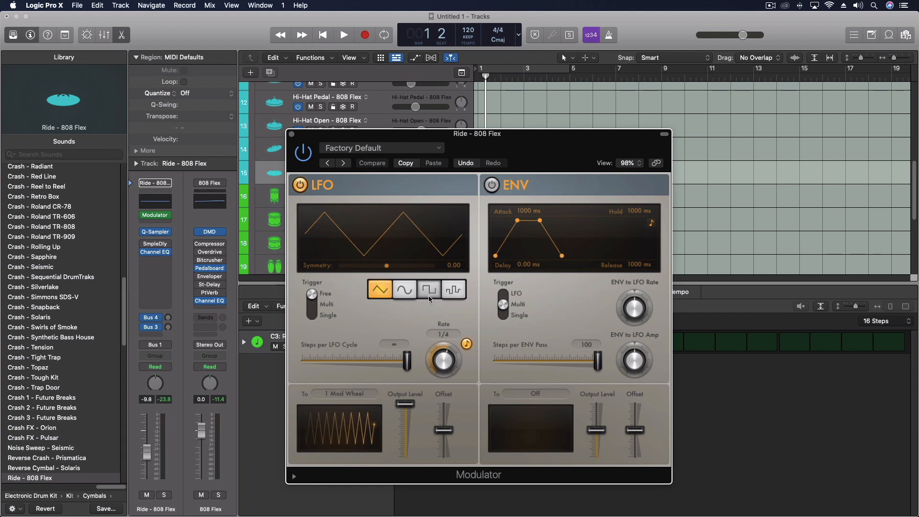
click(429, 288)
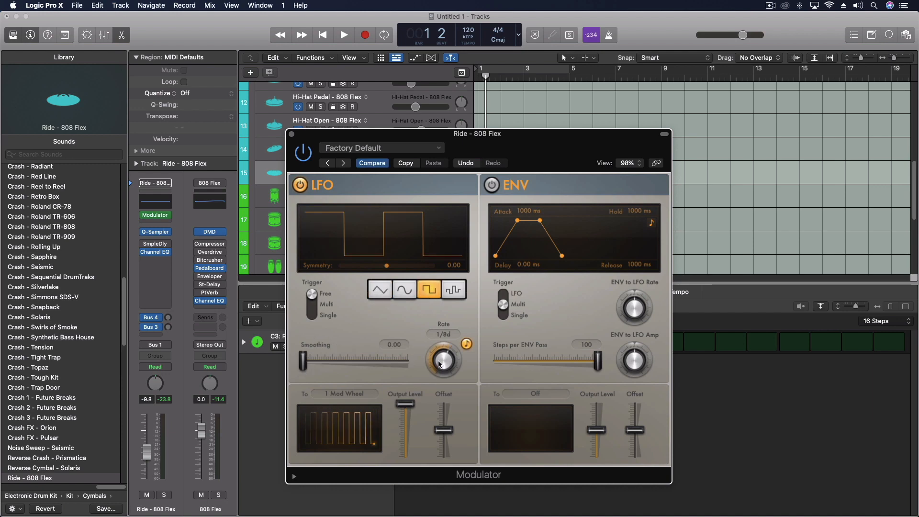
drag(442, 361, 443, 348)
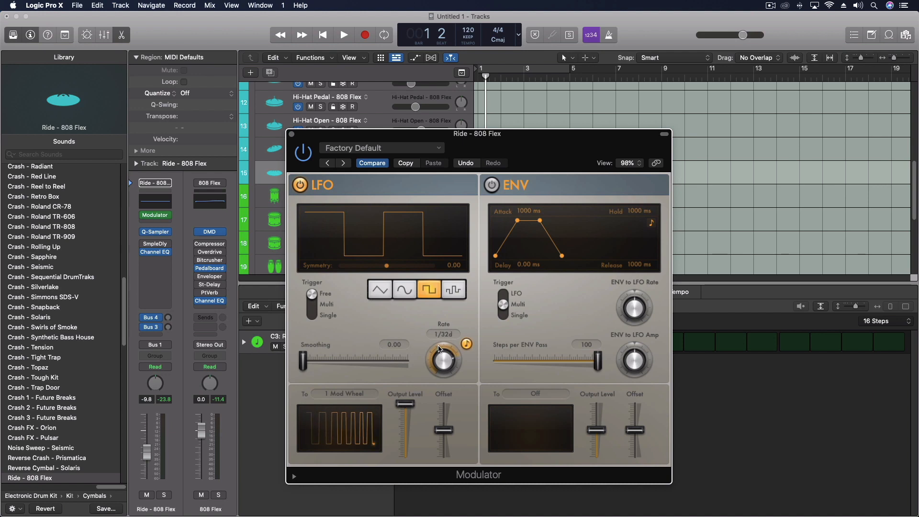
drag(444, 361, 443, 356)
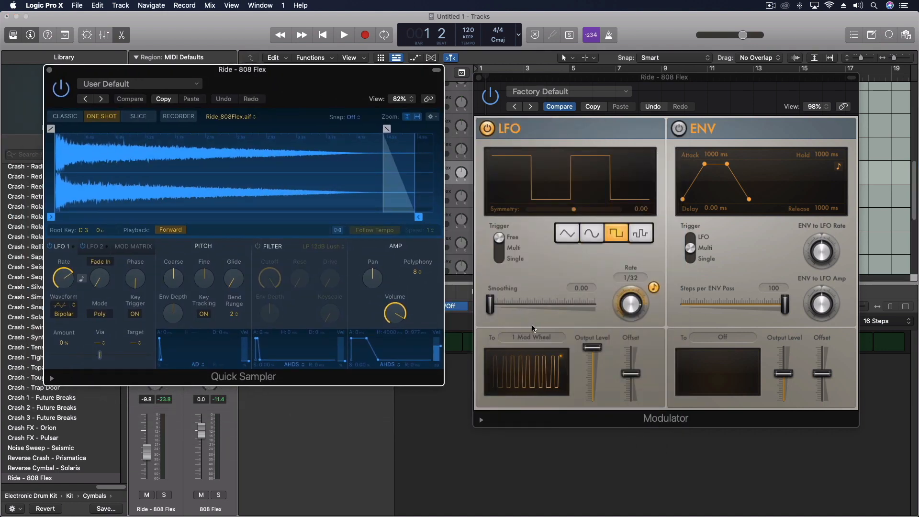
Route the LFO to the Quick Sampler's amplitude and audition the pulsing ride.
click(532, 336)
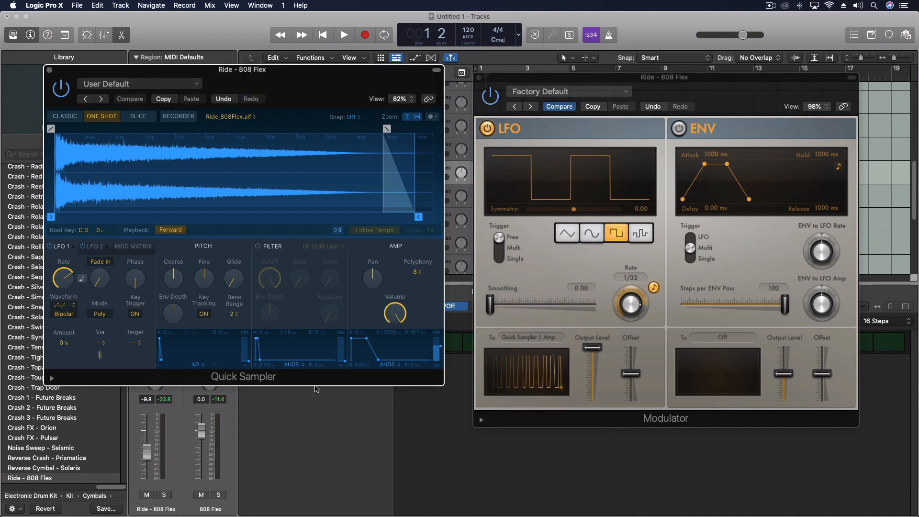
click(343, 34)
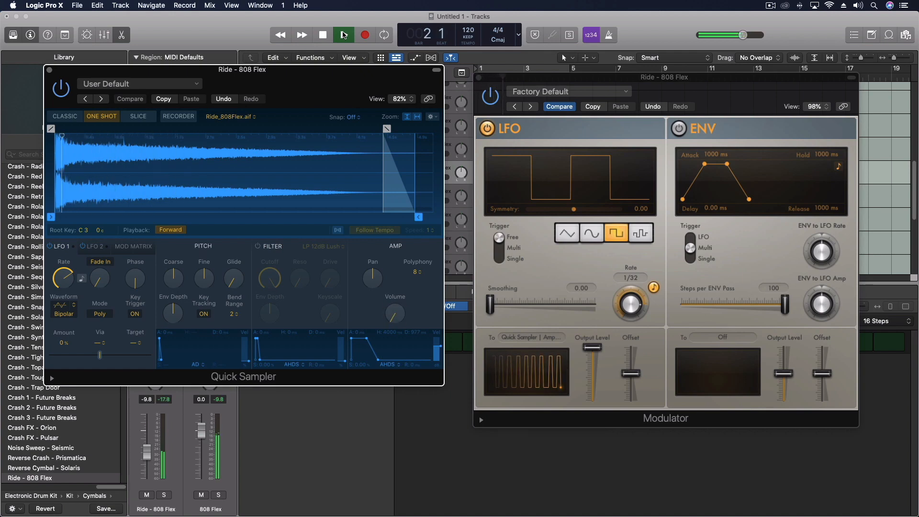
click(342, 34)
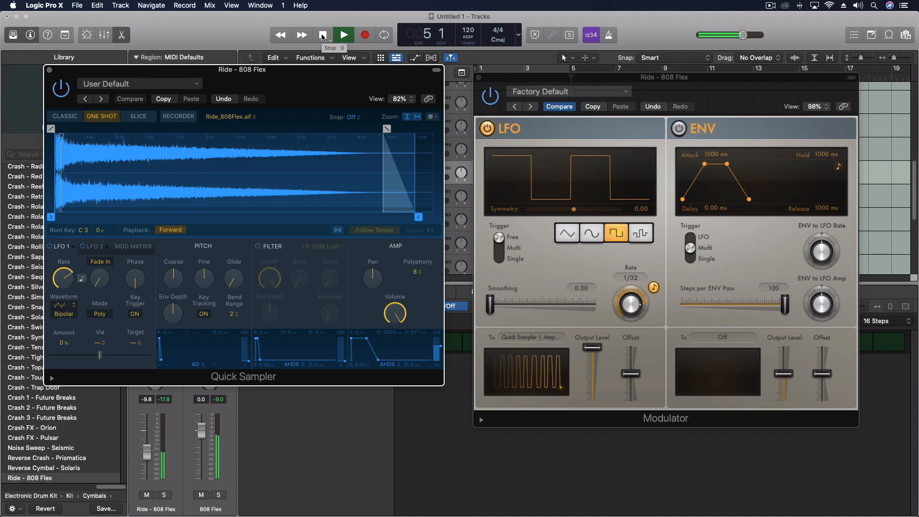
click(323, 34)
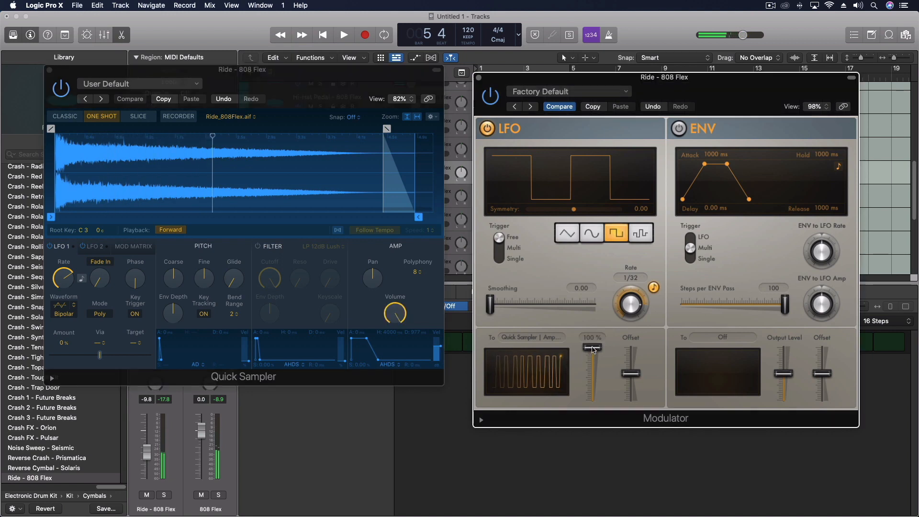
Bring the LFO output level down to about 50%.
drag(592, 348, 592, 370)
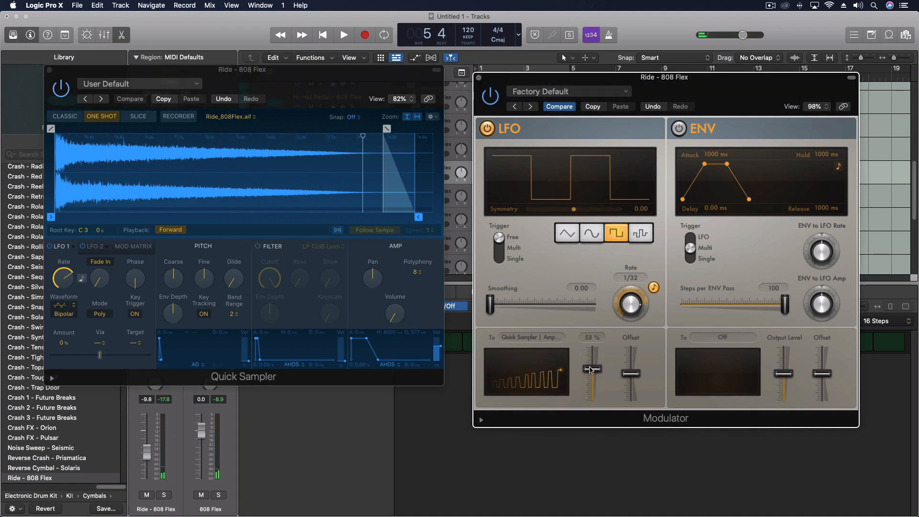
drag(592, 369, 592, 404)
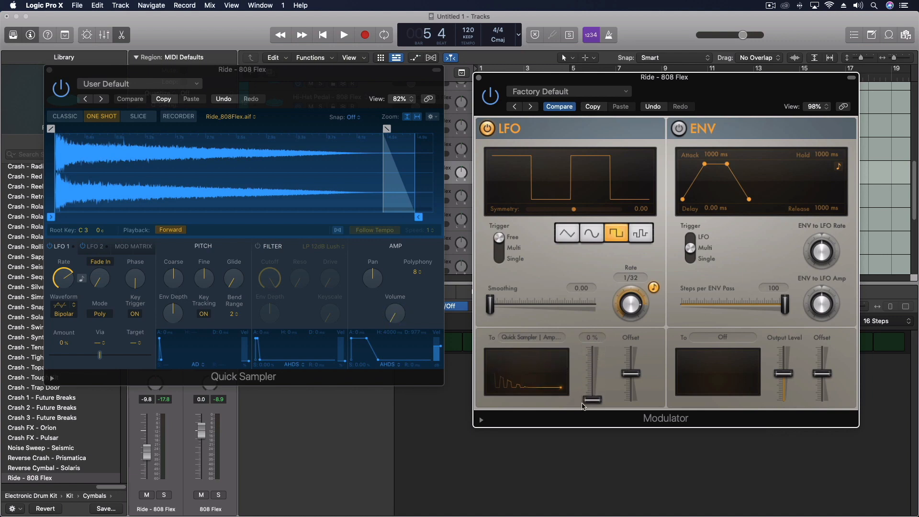
drag(592, 401, 591, 375)
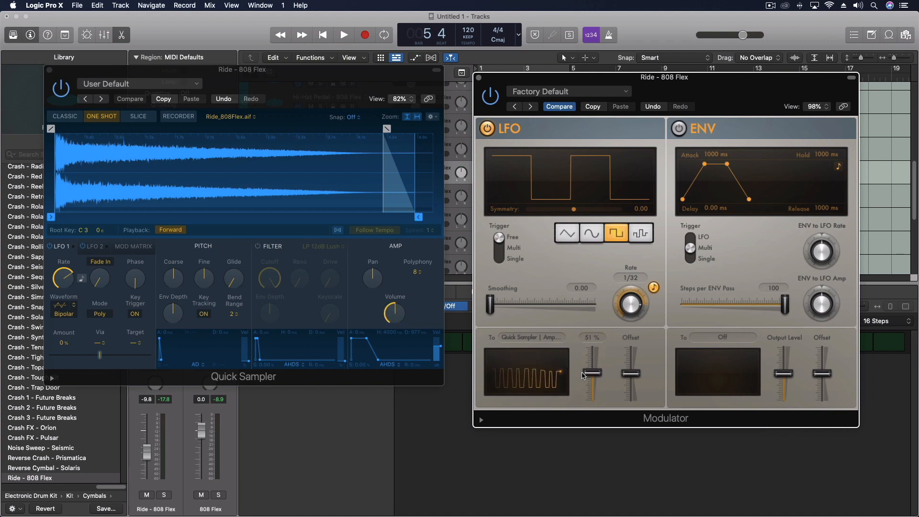
drag(591, 375, 591, 367)
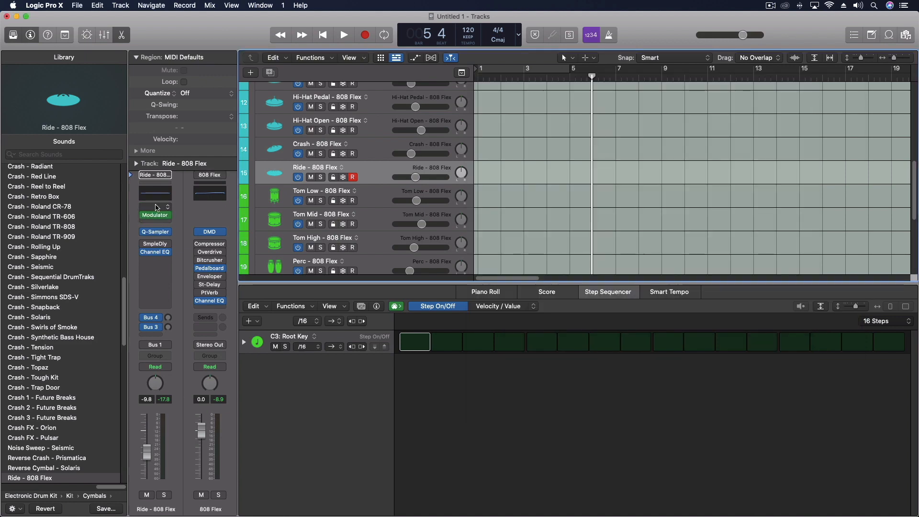
Add a second Modulator with a sine LFO, its envelope sent to the first Modulator's LFO output.
click(155, 208)
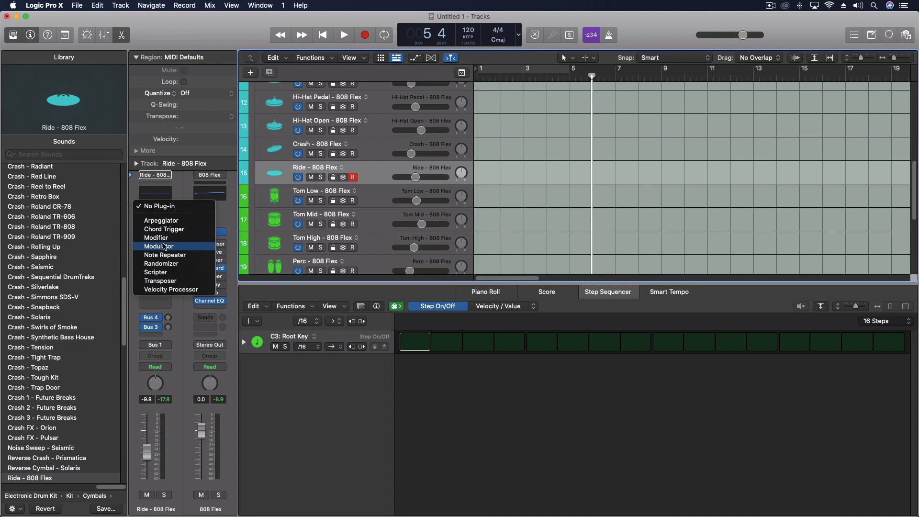
click(158, 246)
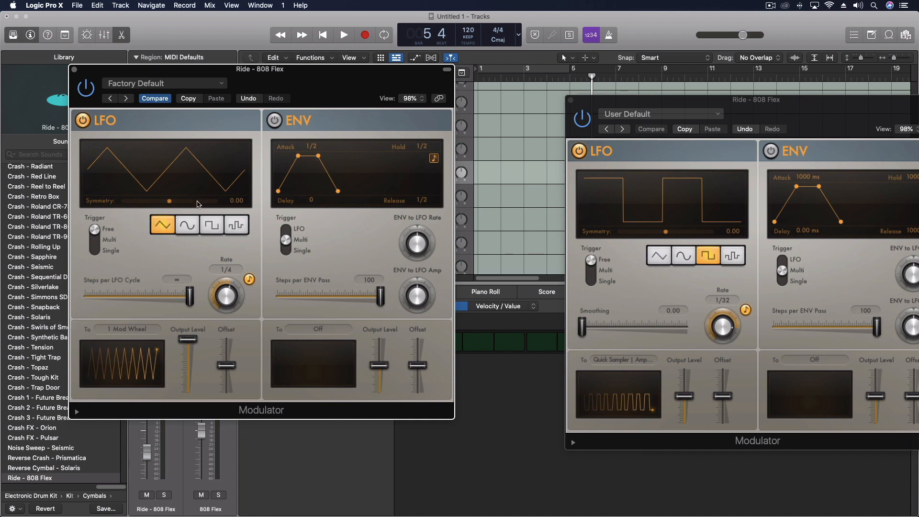
click(187, 224)
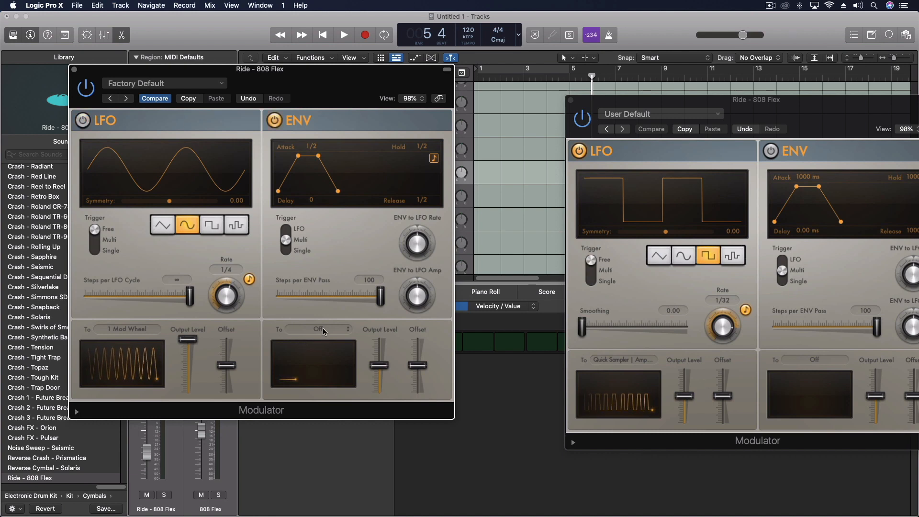
click(314, 328)
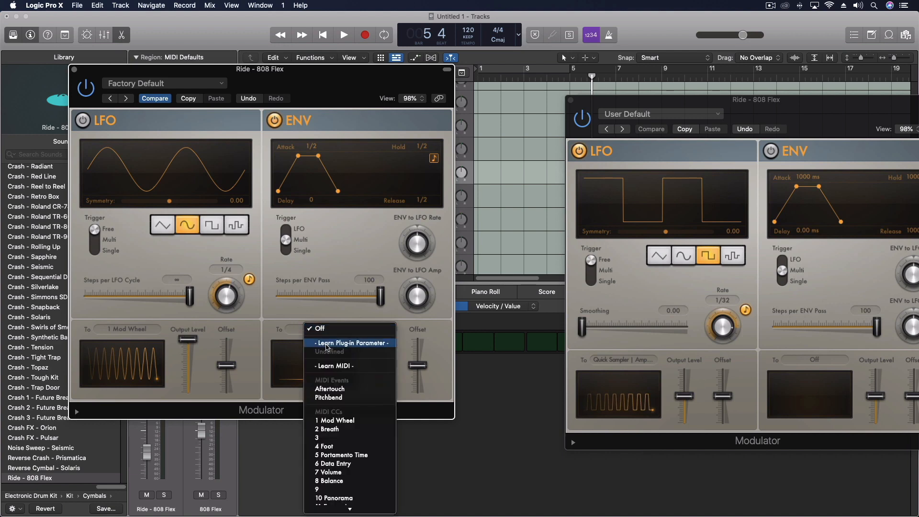
click(351, 342)
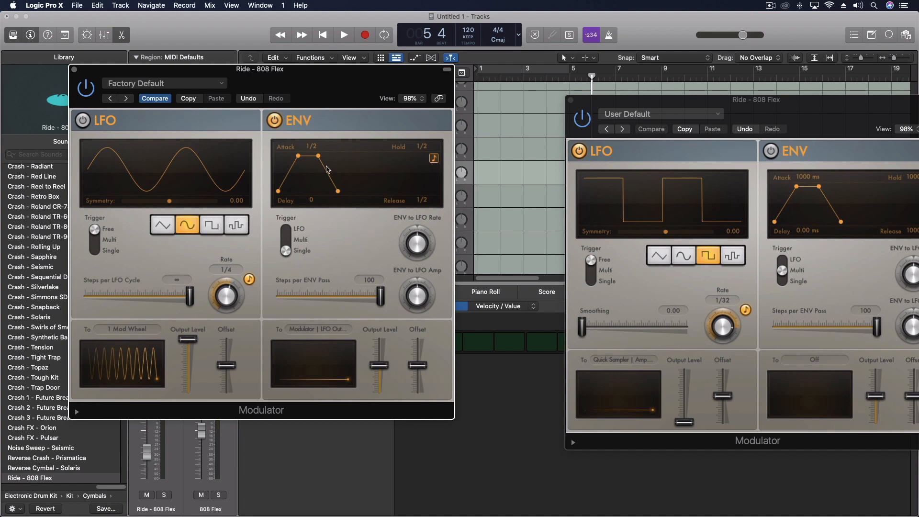
Set the envelope attack to 2 bars and its release to 1 bar.
drag(318, 157, 307, 157)
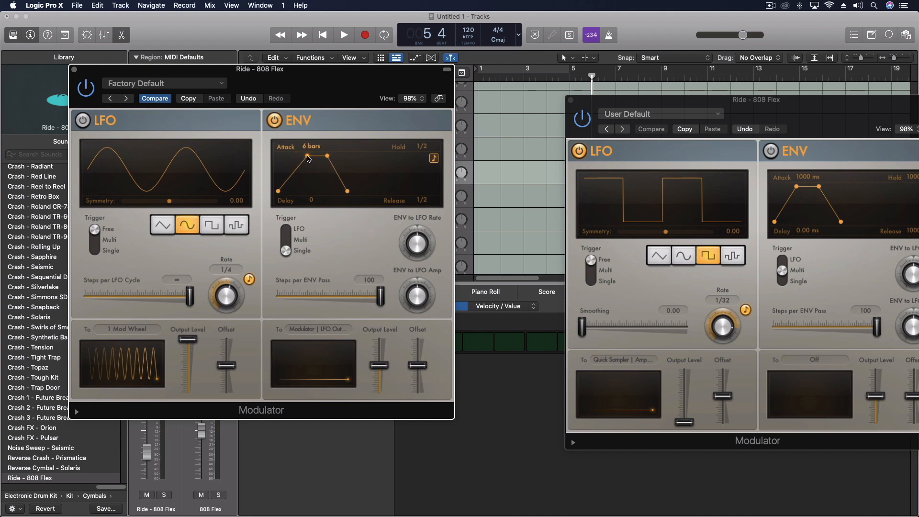
drag(328, 156, 304, 156)
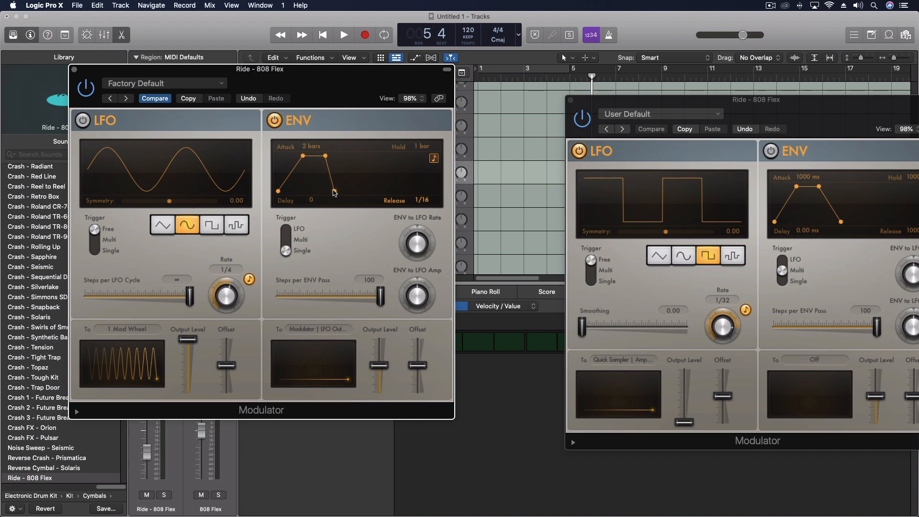
drag(340, 194, 340, 193)
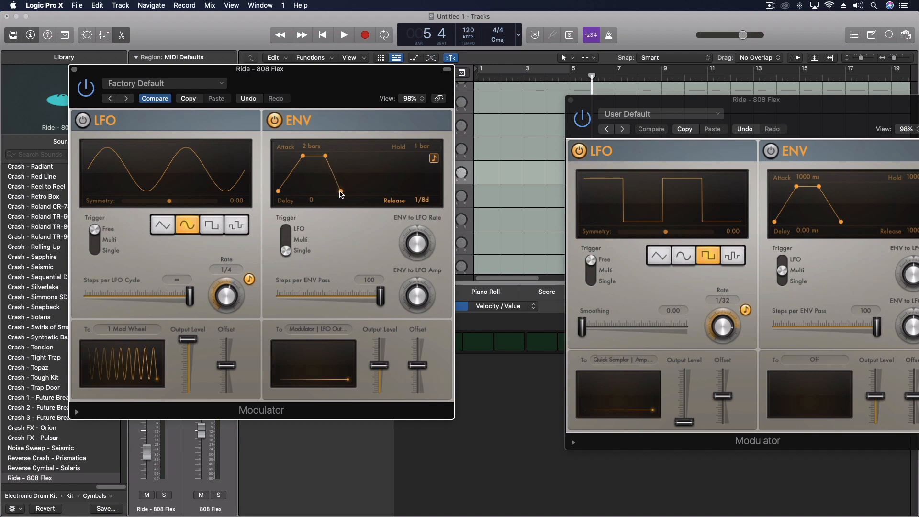
drag(341, 195, 347, 195)
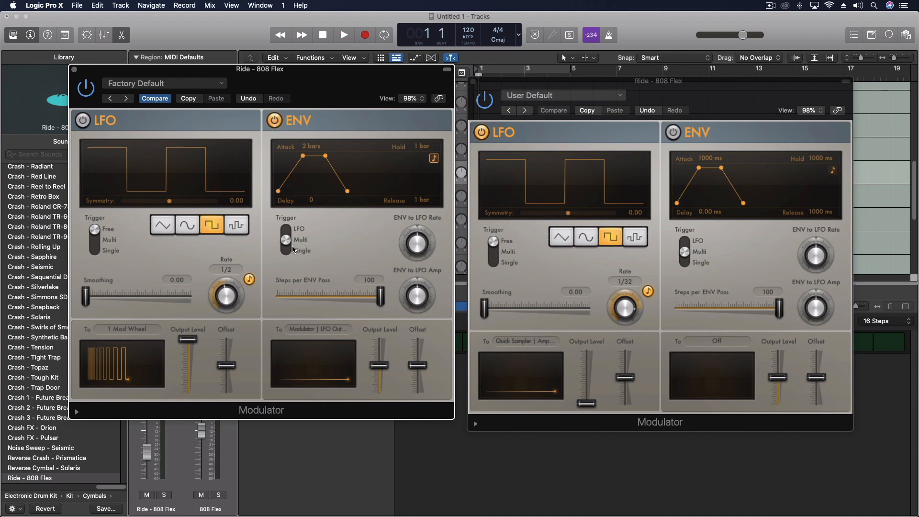
mouse_move(317, 242)
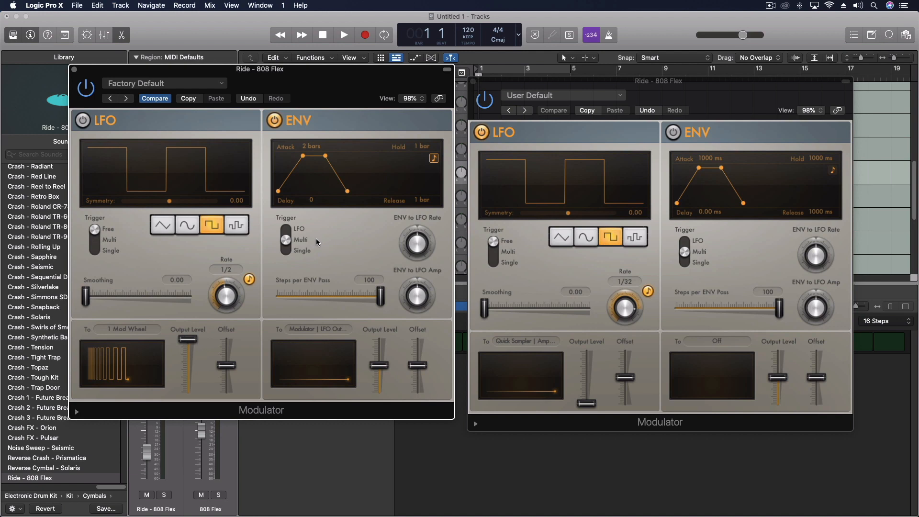
mouse_move(519, 325)
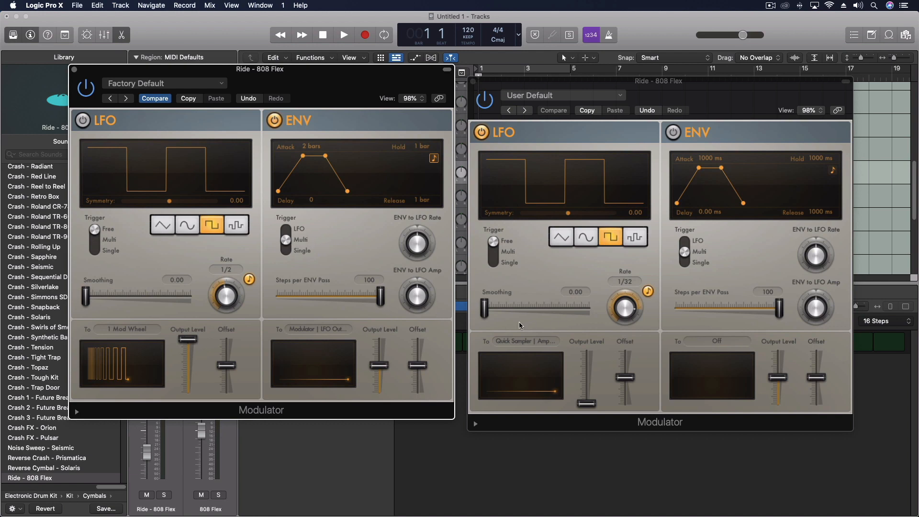
mouse_move(270, 236)
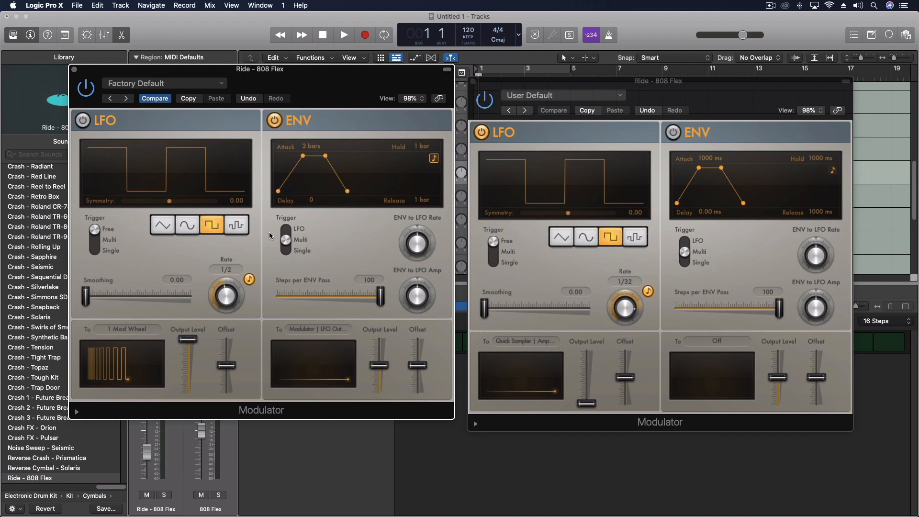
mouse_move(130, 137)
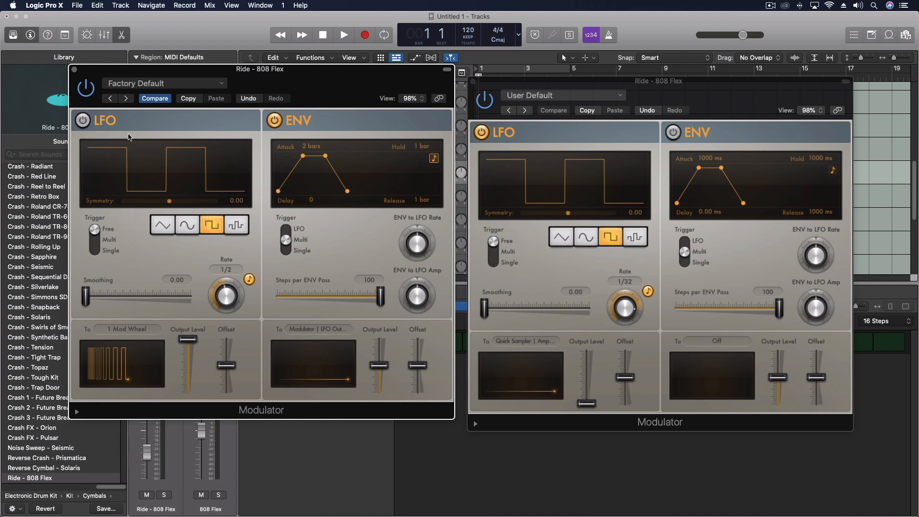
Keep the first LFO on the mod wheel, audition the chain, and switch off the second envelope.
click(127, 329)
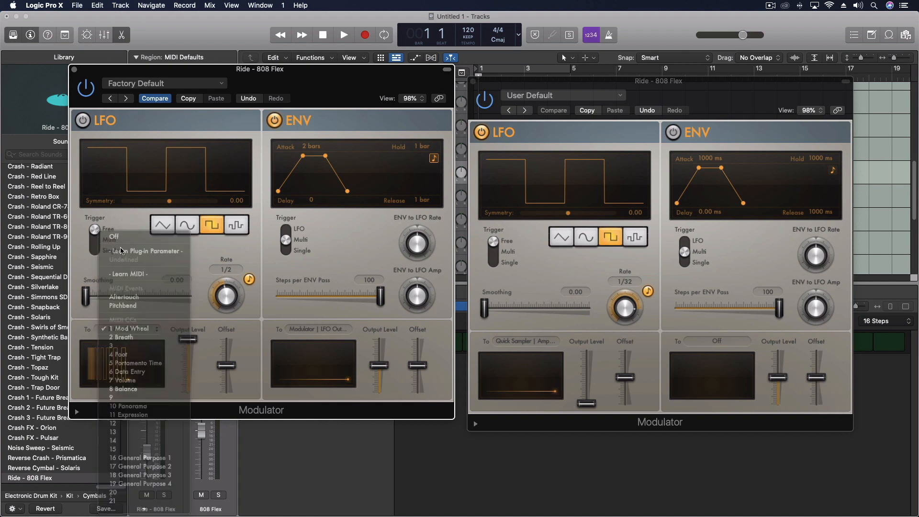
click(131, 329)
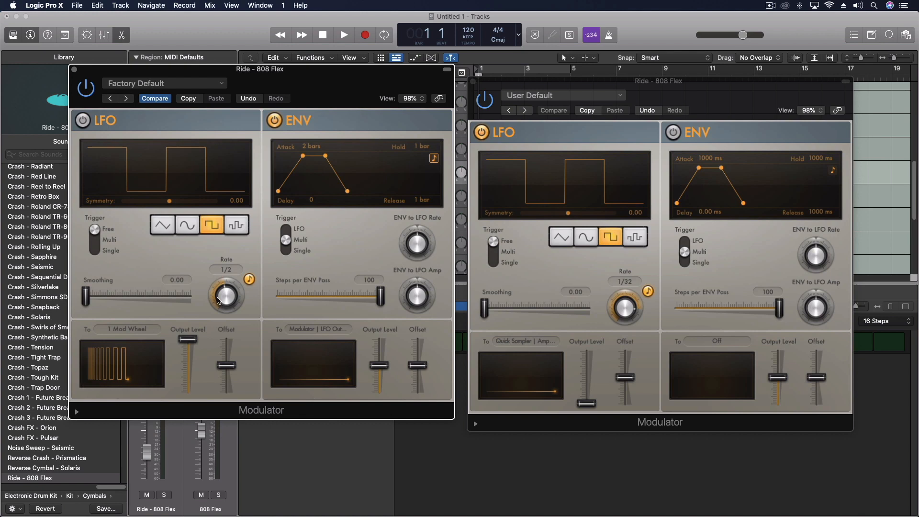
mouse_move(234, 305)
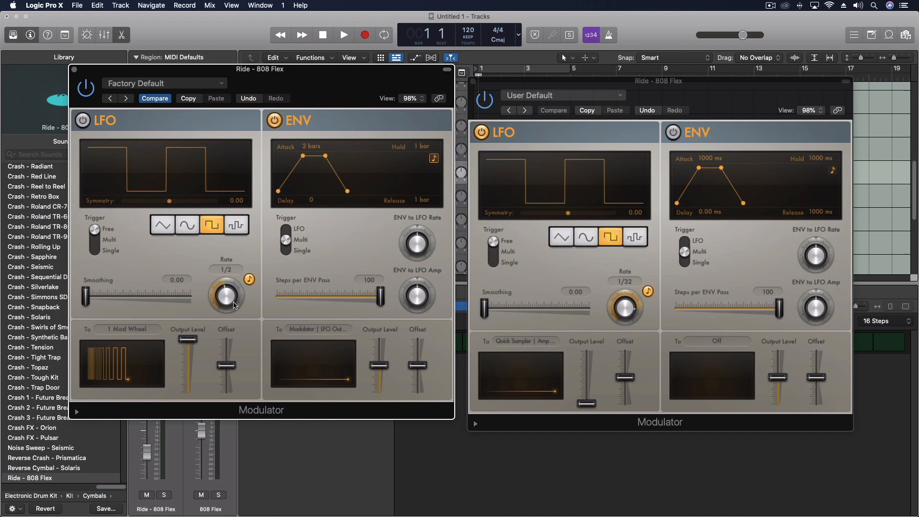
mouse_move(240, 284)
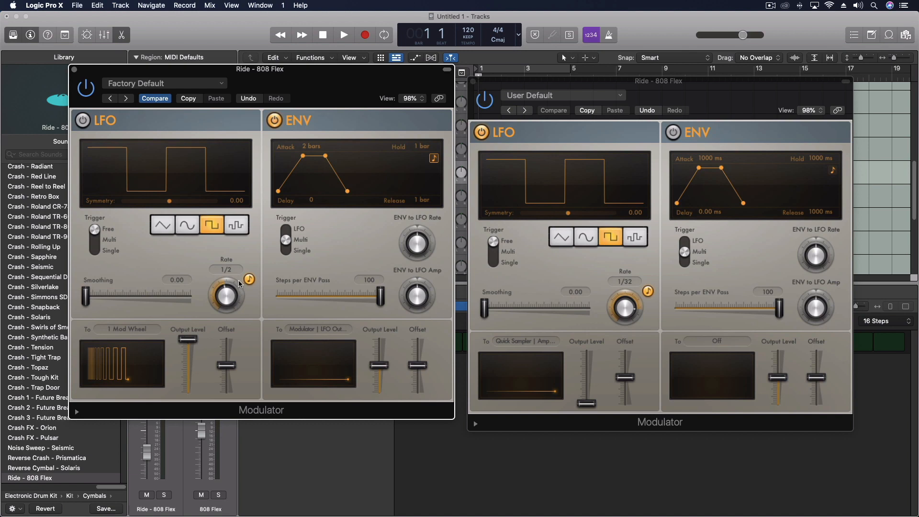
click(344, 35)
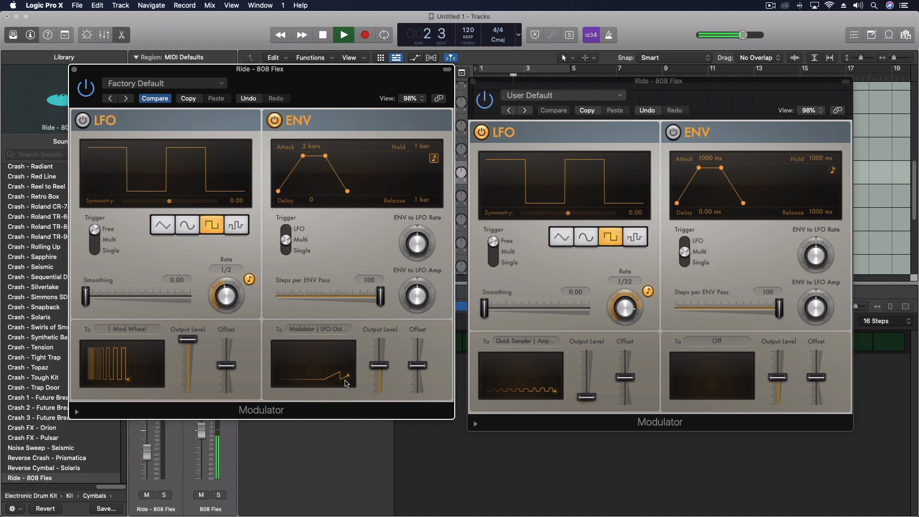
click(343, 34)
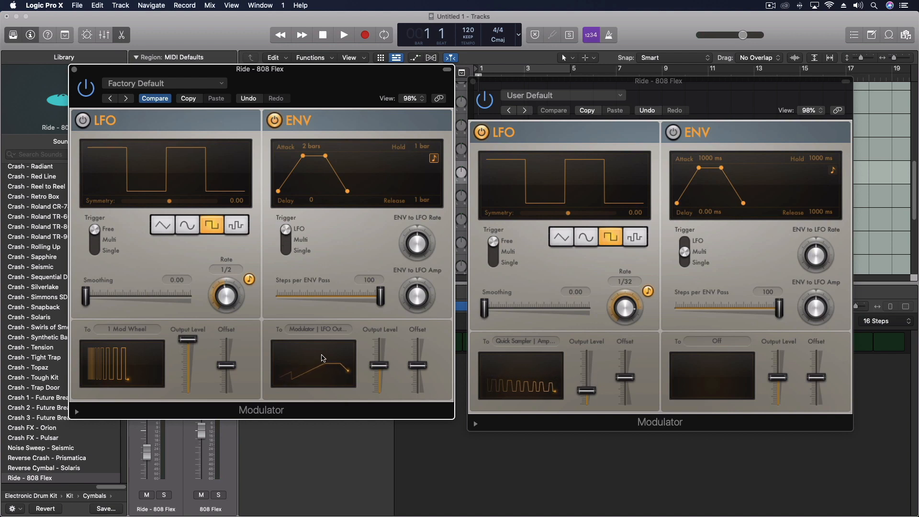
click(344, 34)
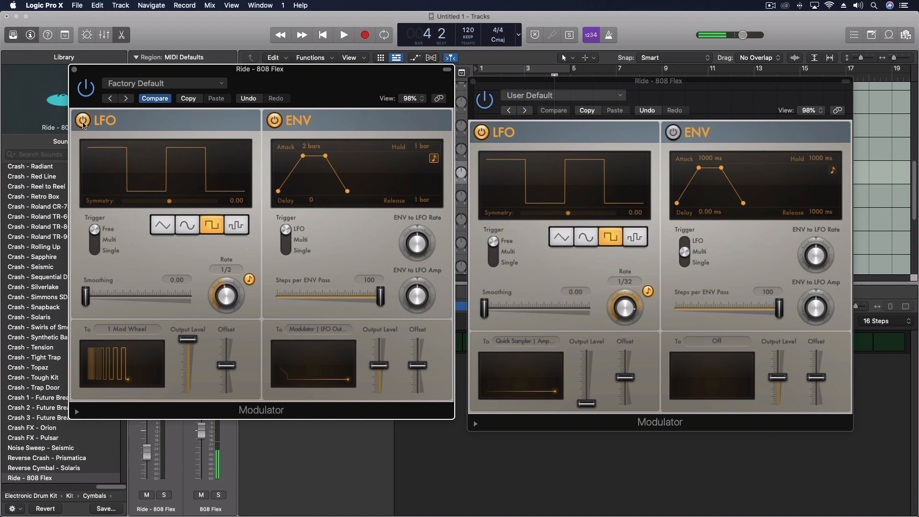
Audition the track while slowing the first LFO to a 2-bar rate.
click(344, 35)
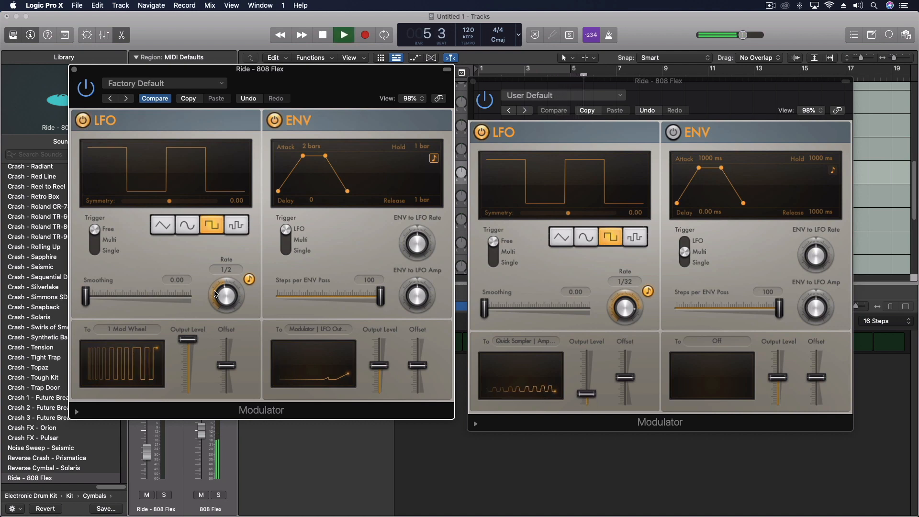
click(344, 34)
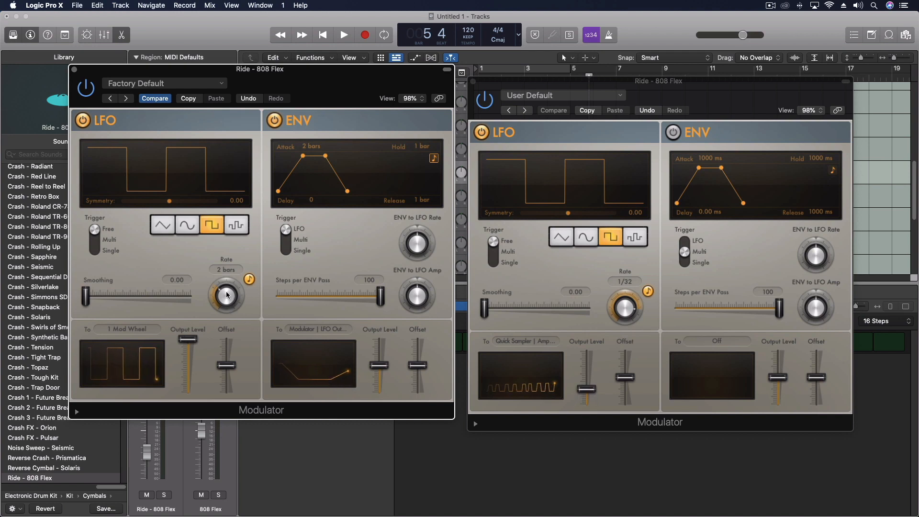
Slow the first LFO to a 4-bar rate and audition the slower build from the start.
drag(226, 296, 226, 288)
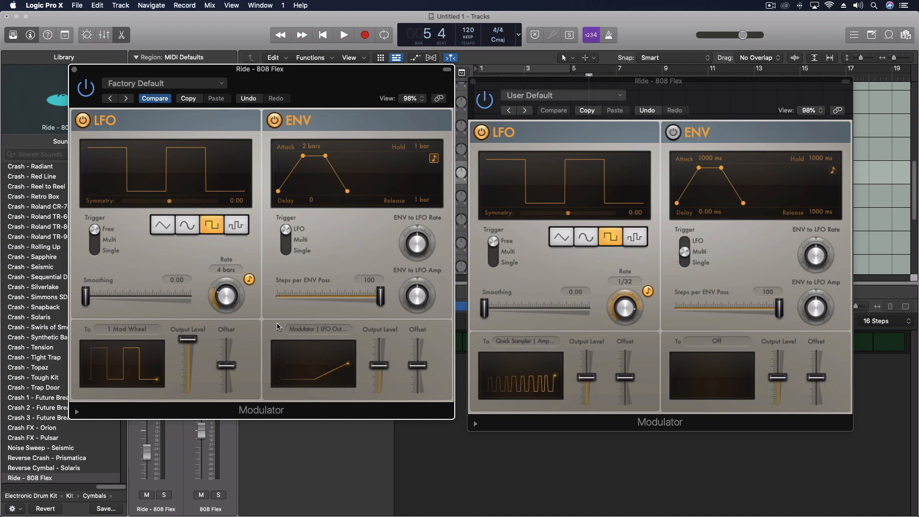
click(343, 35)
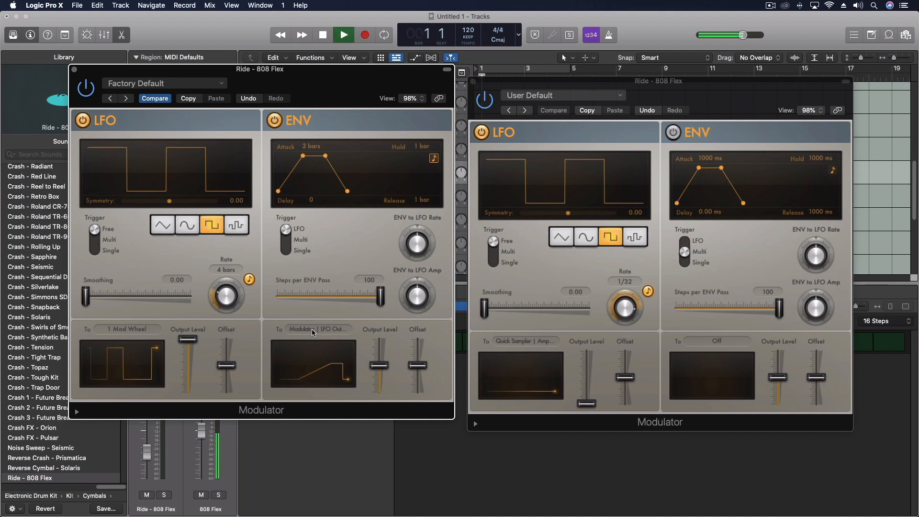
click(344, 34)
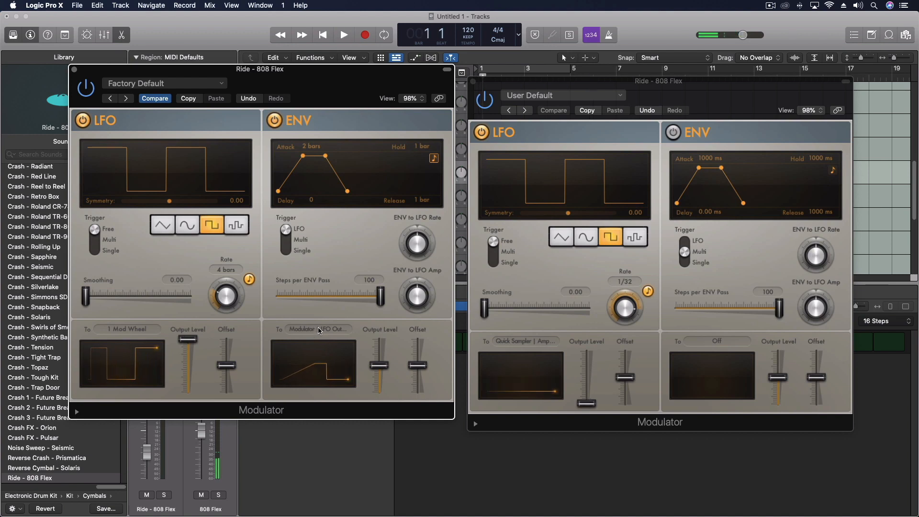
click(344, 34)
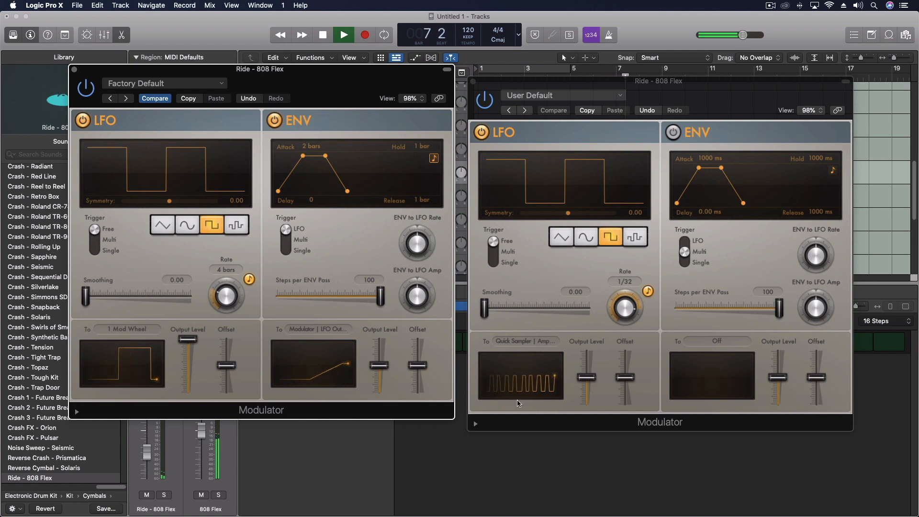
click(323, 34)
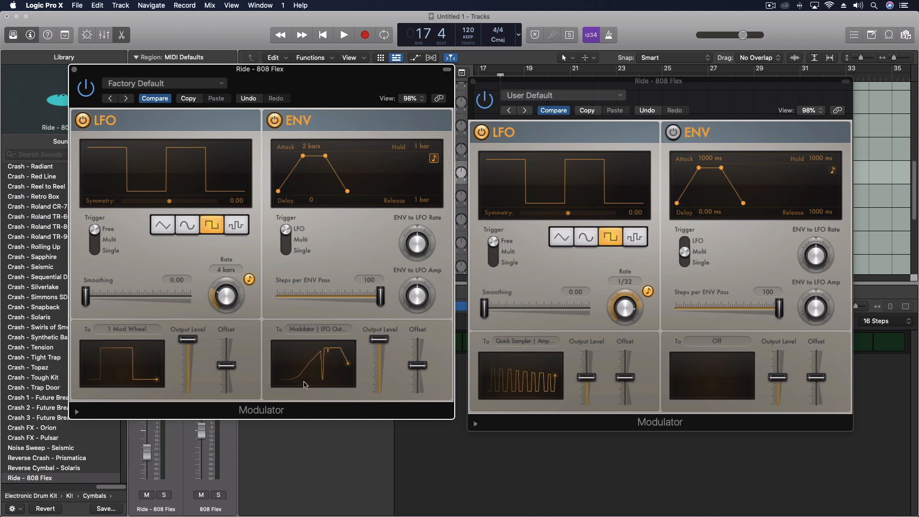
click(344, 35)
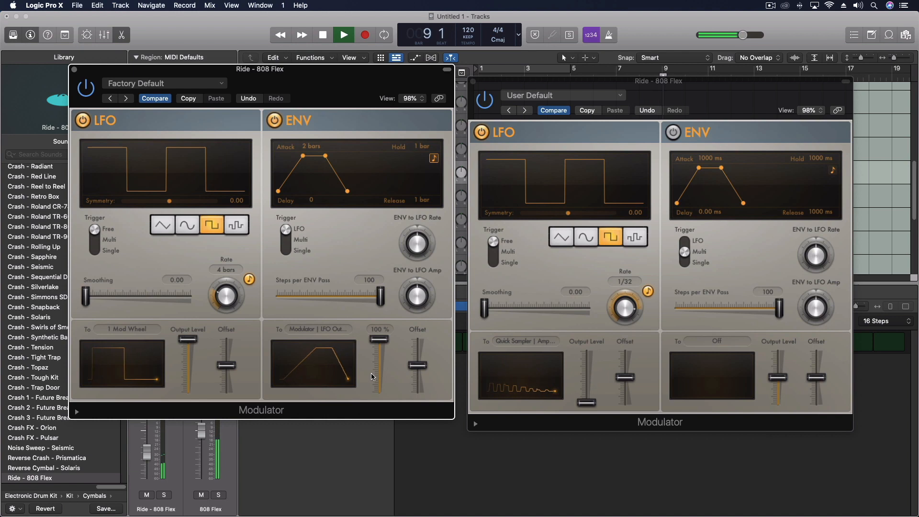
Dip the envelope output level and back to full, then speed the second LFO to 1/128.
drag(379, 343, 380, 357)
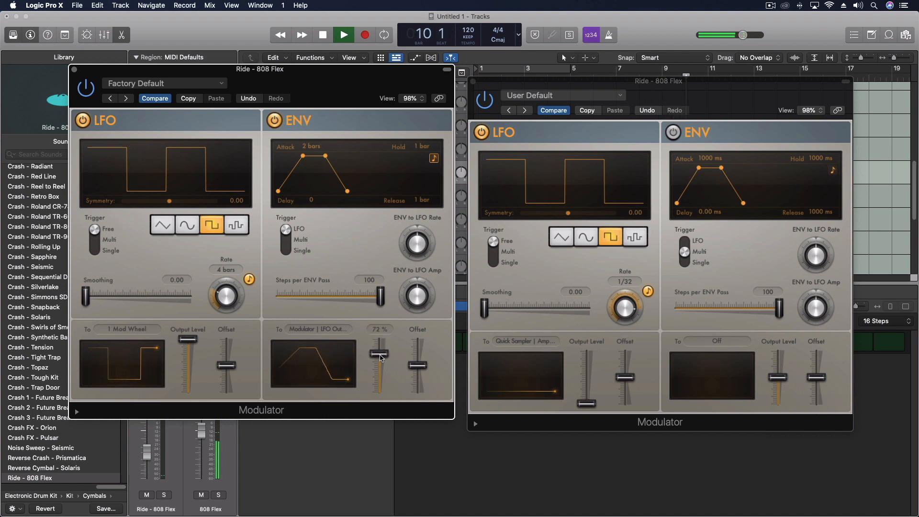
drag(378, 354, 378, 364)
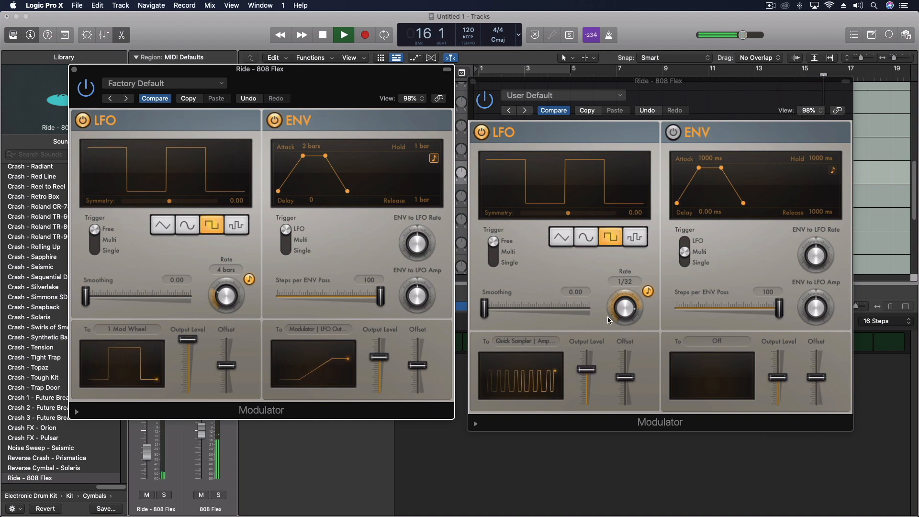
drag(626, 304, 627, 317)
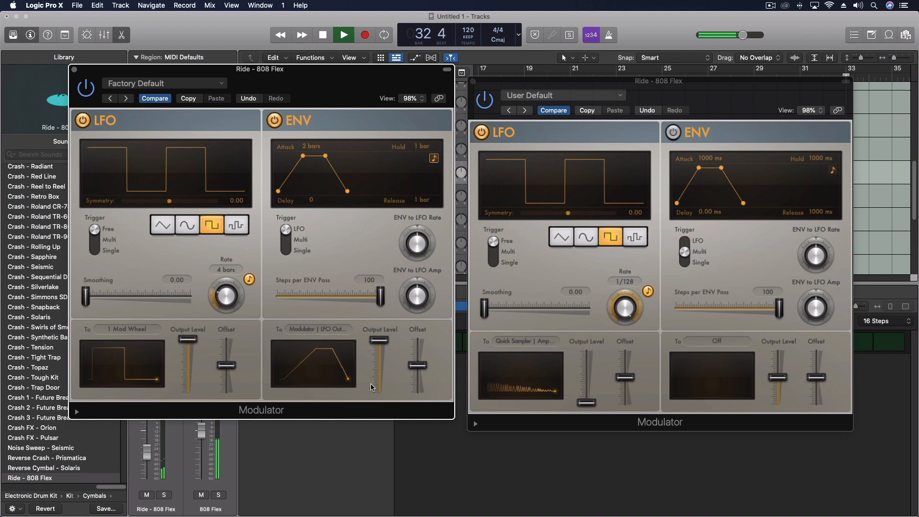
click(343, 35)
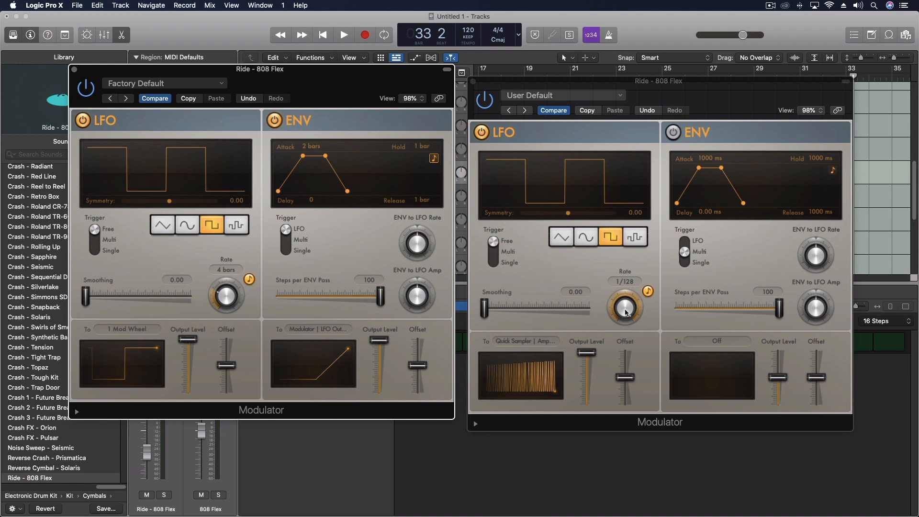
drag(627, 305, 626, 287)
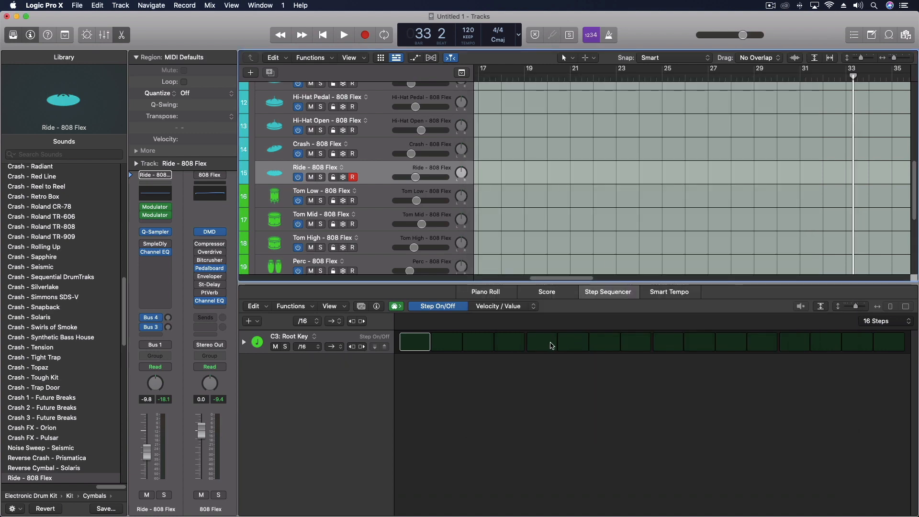
mouse_move(420, 366)
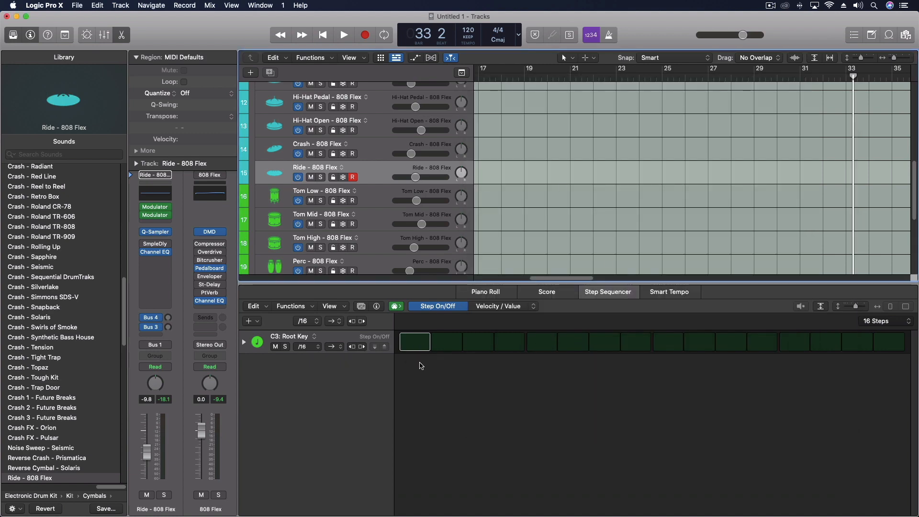